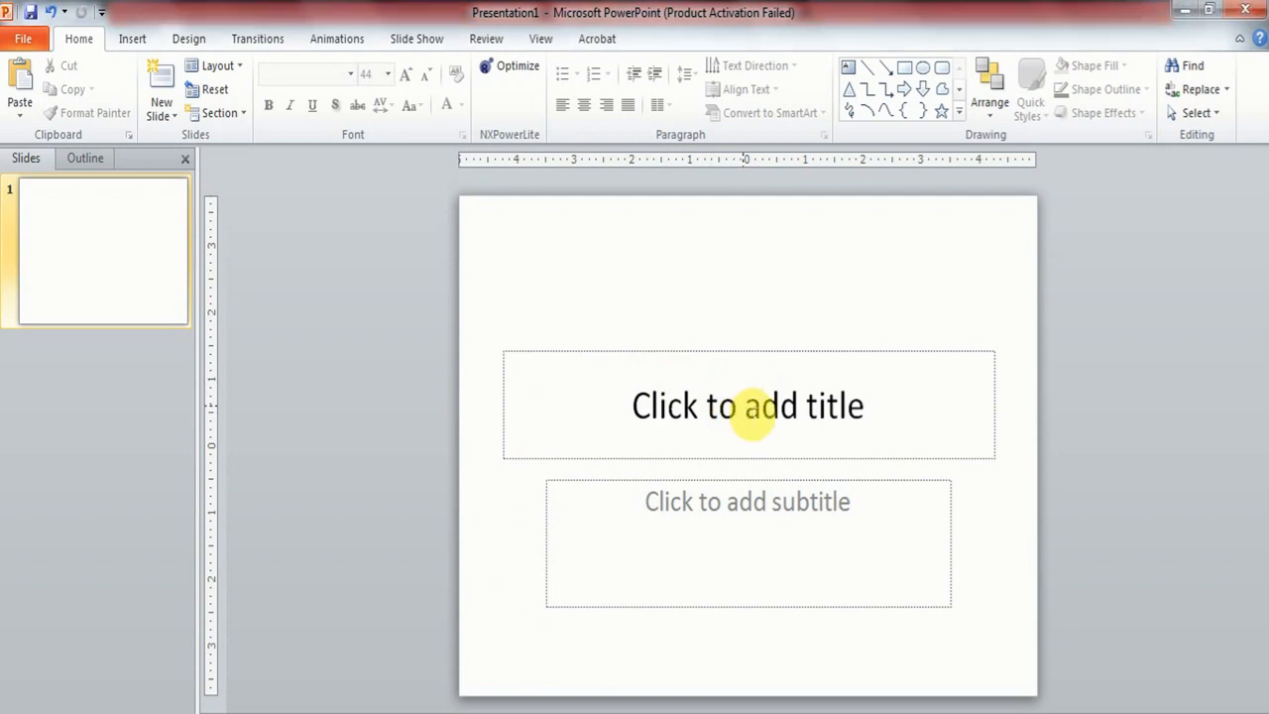
Enter 'Microsoft PowerPoint' as the slide title
click(747, 404)
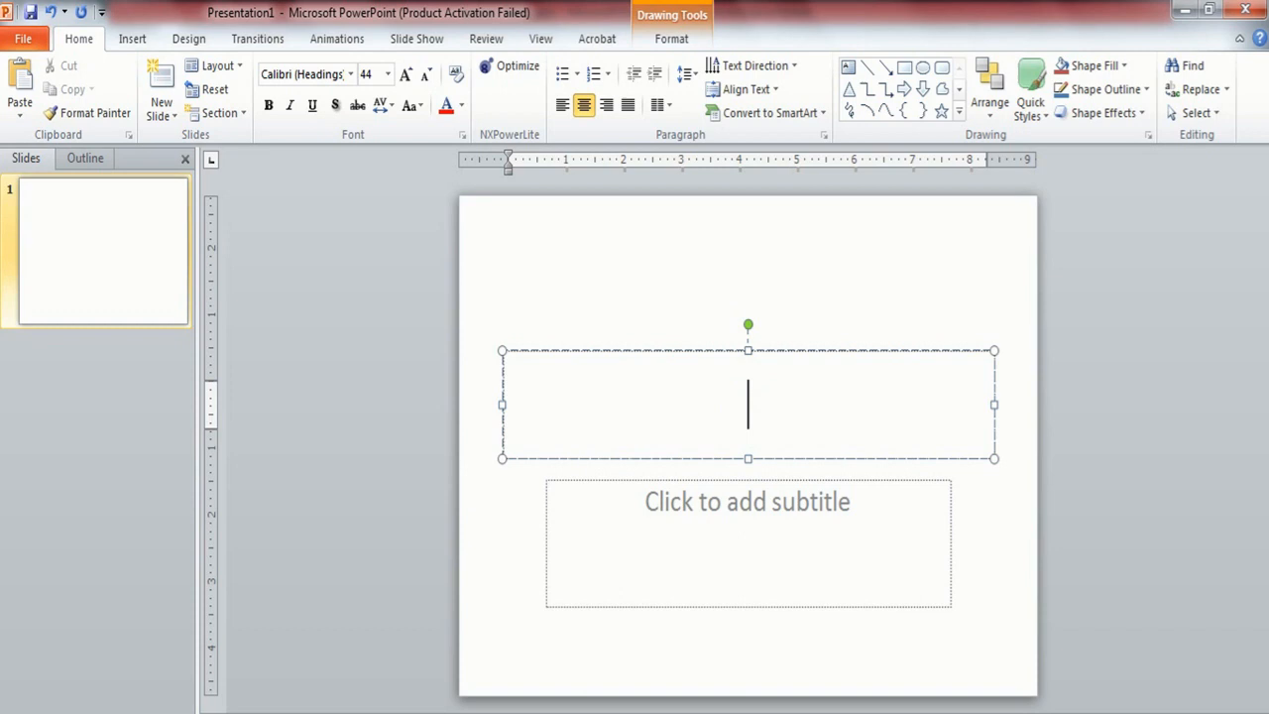
text(Microsoft PowerPo)
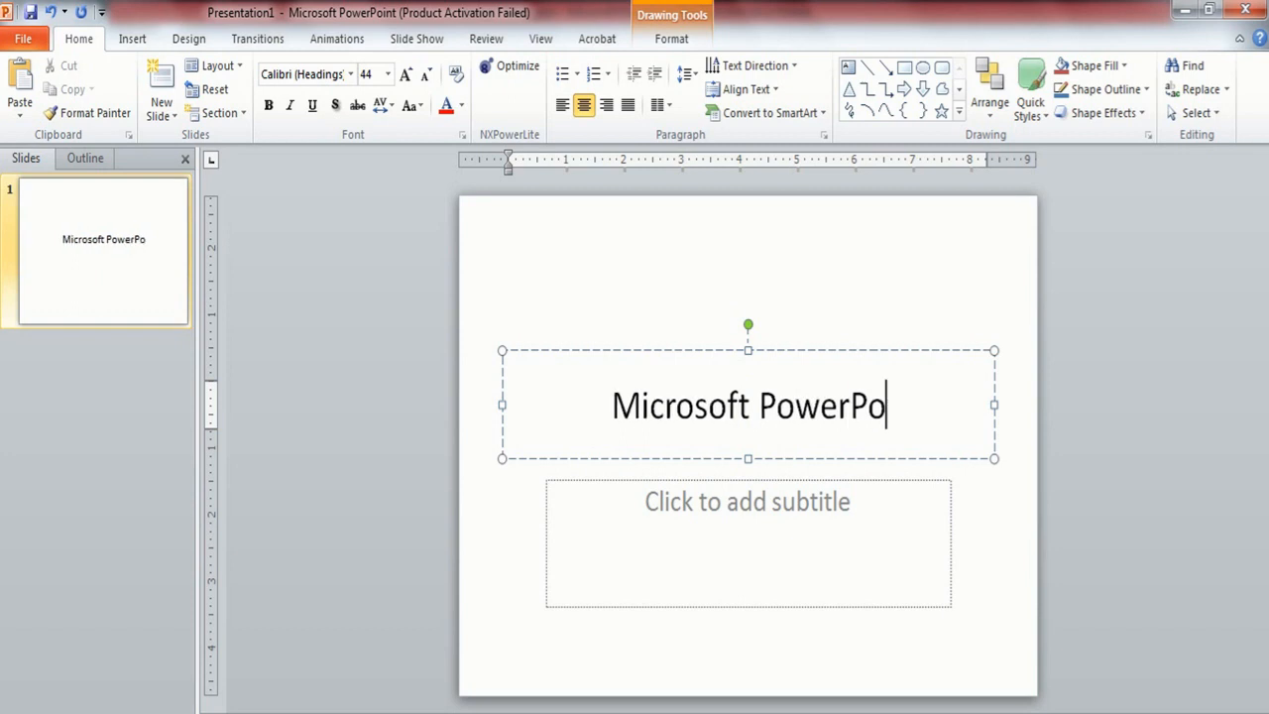
text(int)
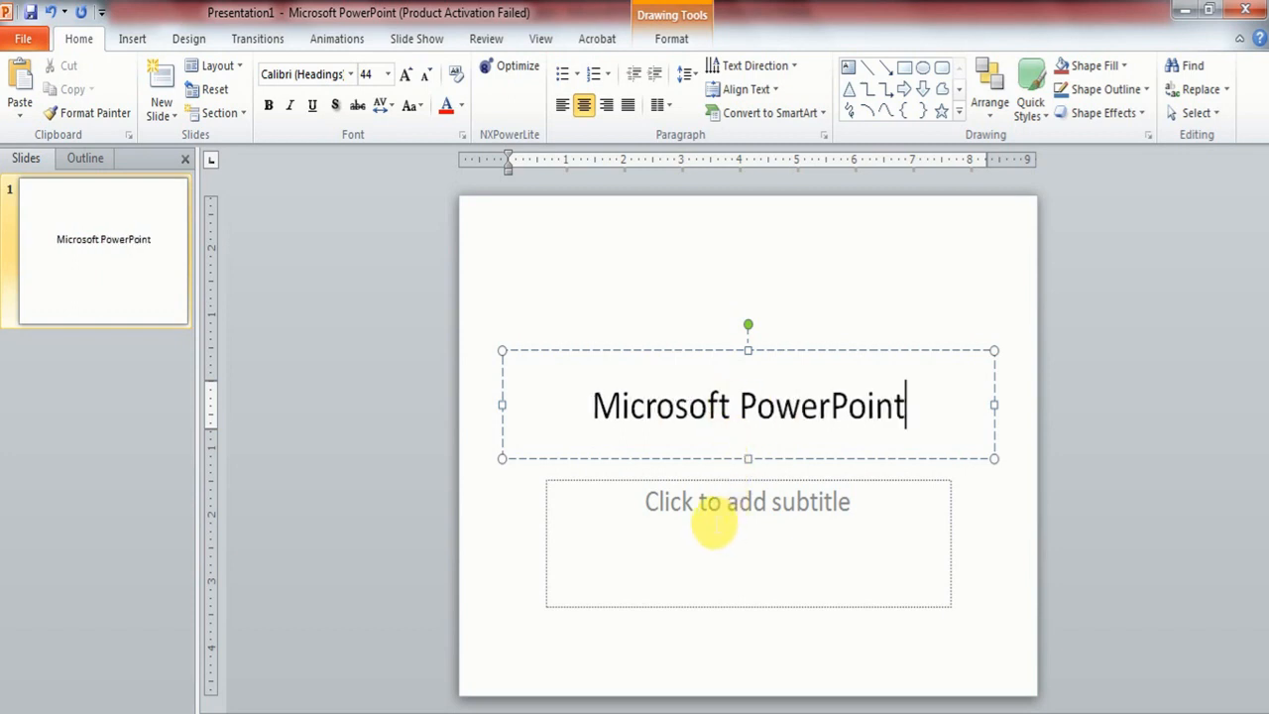
Enter 'An Introduction' as the subtitle beneath the title
click(747, 543)
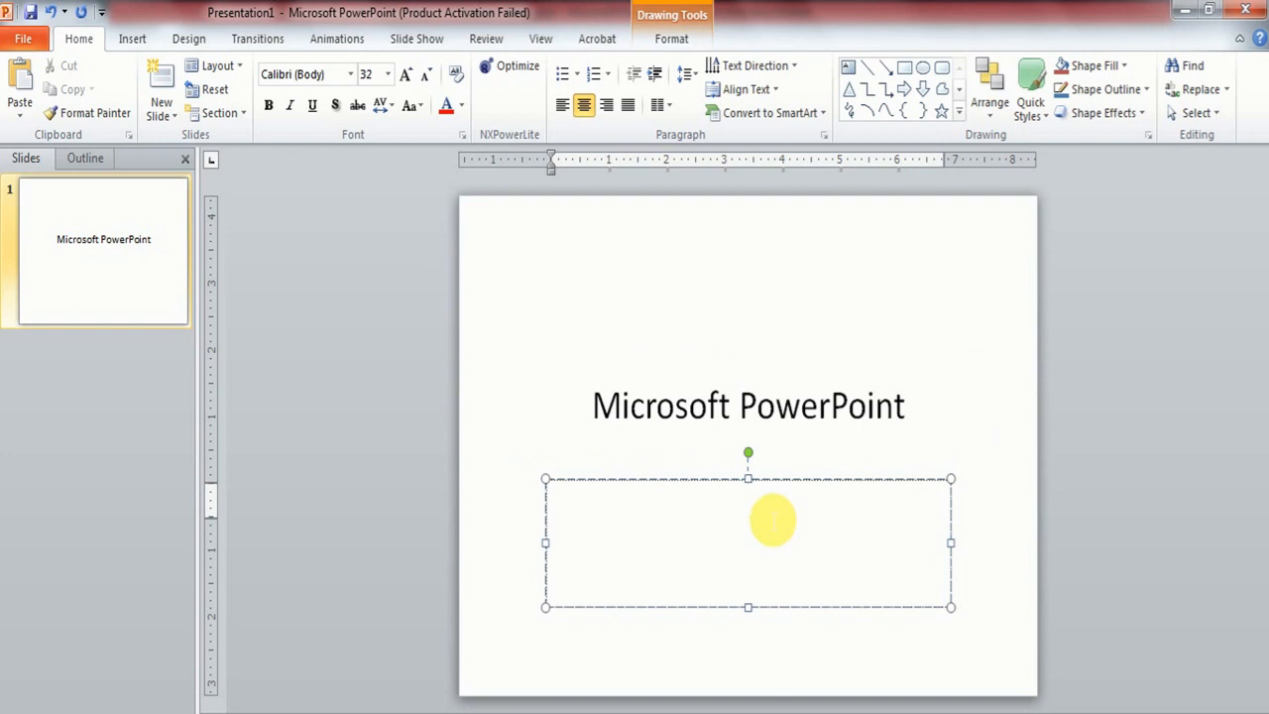
text(An Intr)
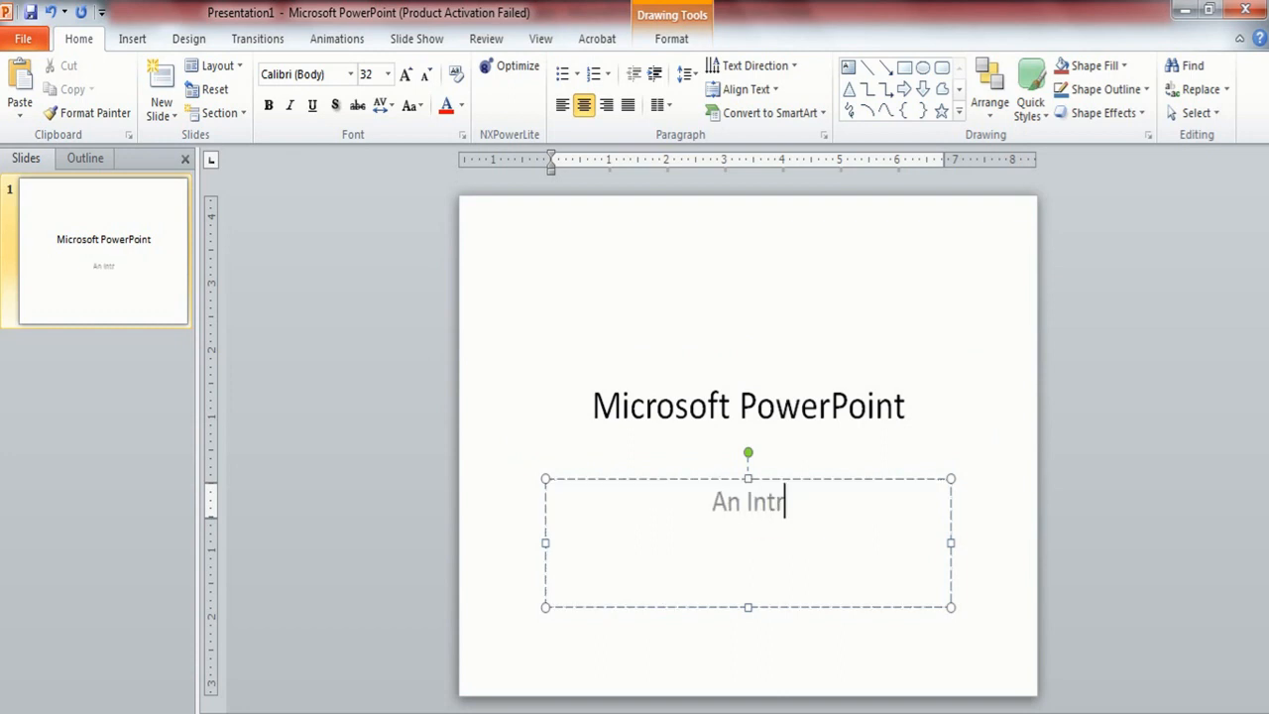
text(oduction)
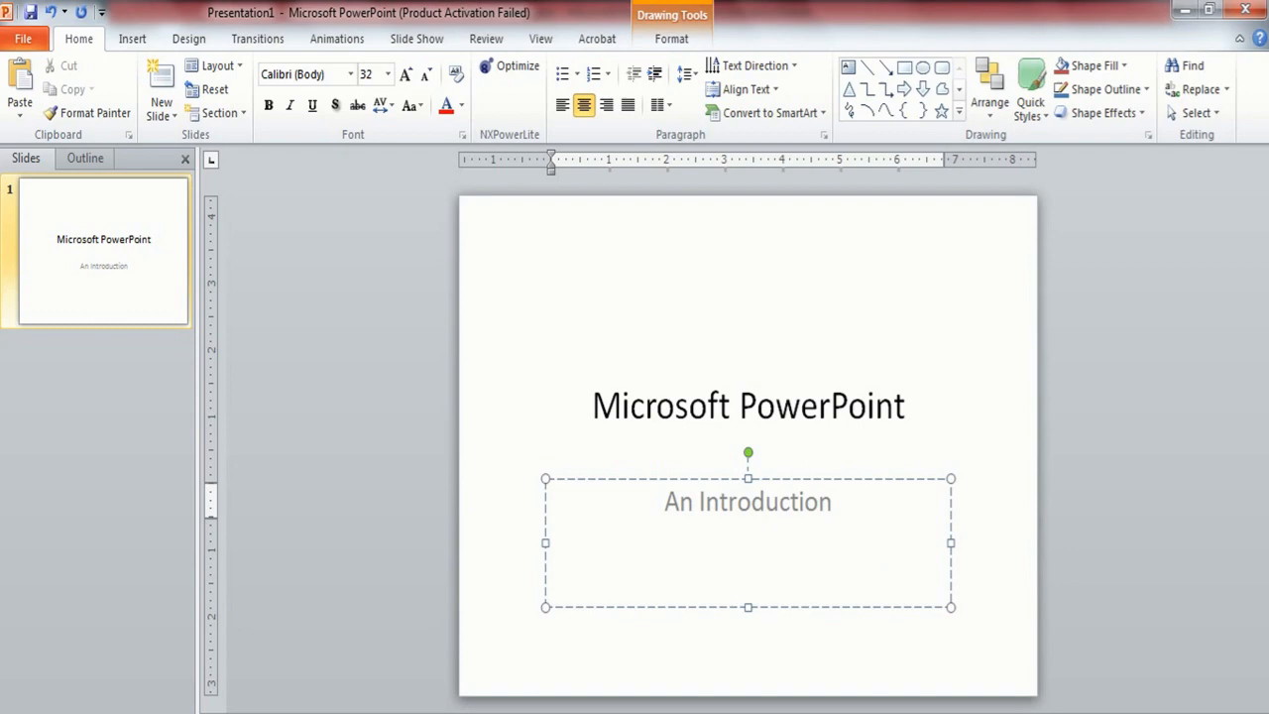
click(748, 405)
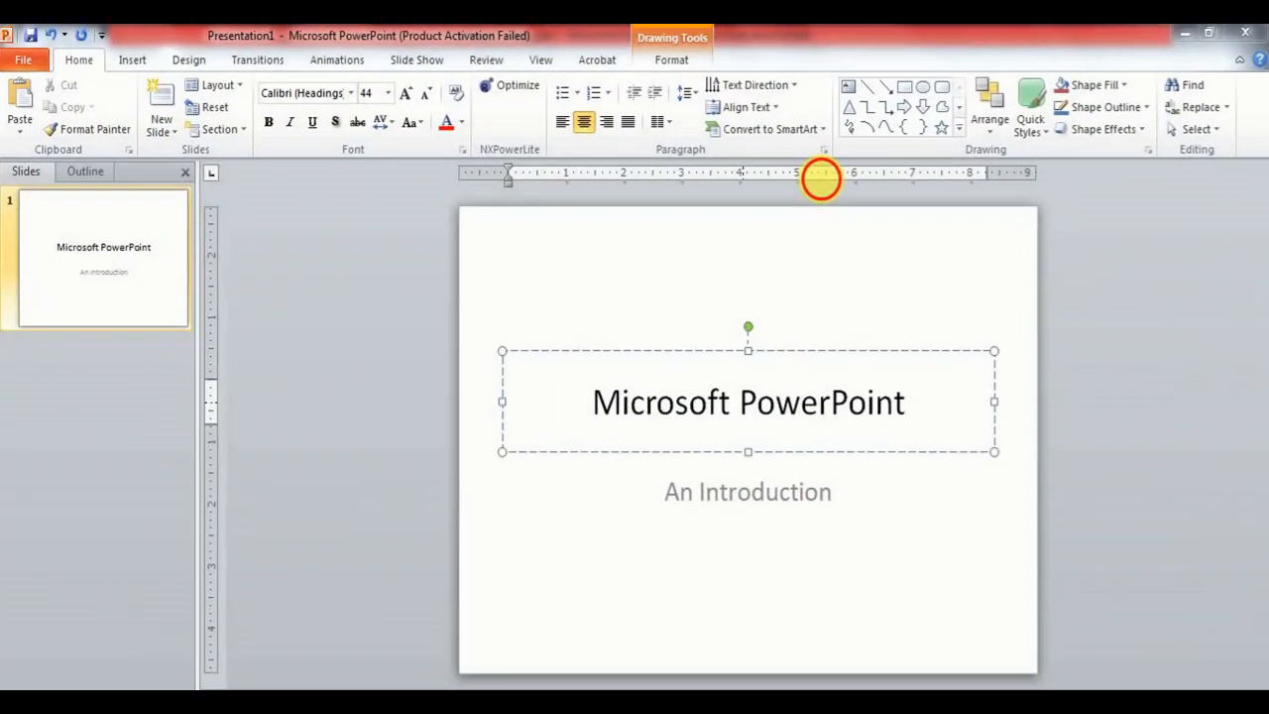
mouse_move(638, 446)
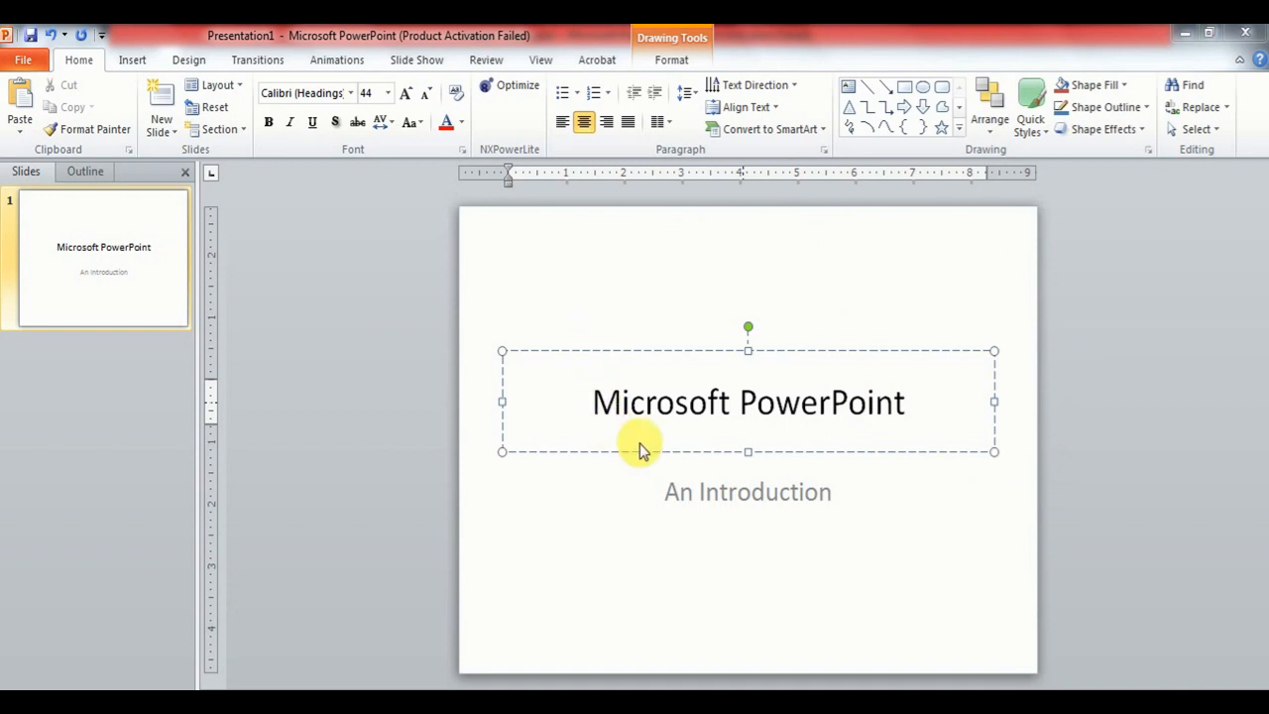
mouse_move(848, 353)
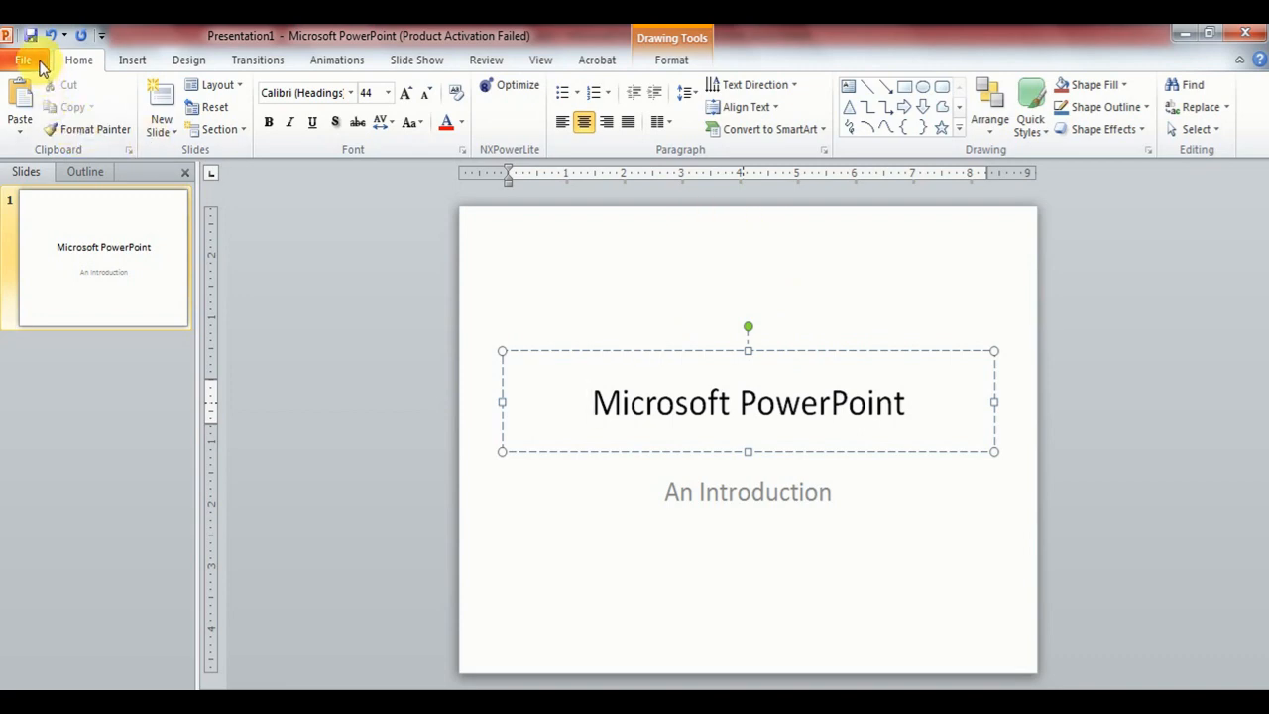
Save the presentation to the Desktop as 'My Presentation' via Save As
click(24, 59)
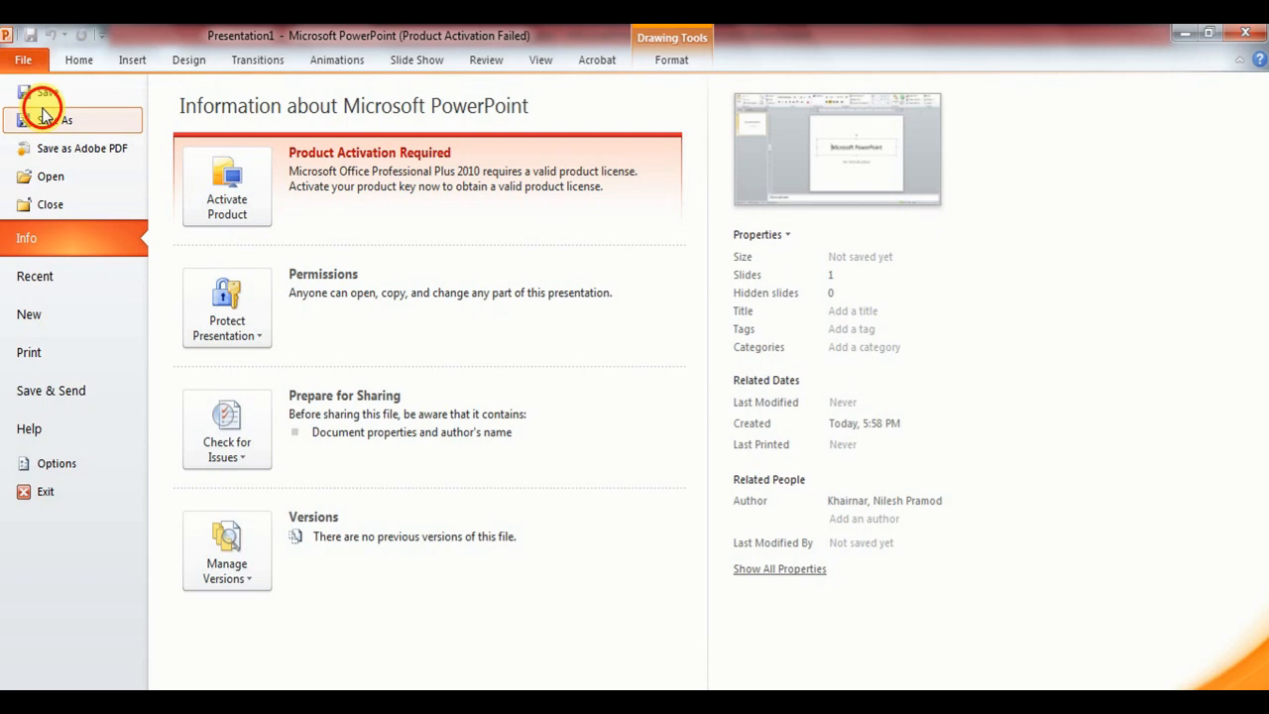
click(51, 121)
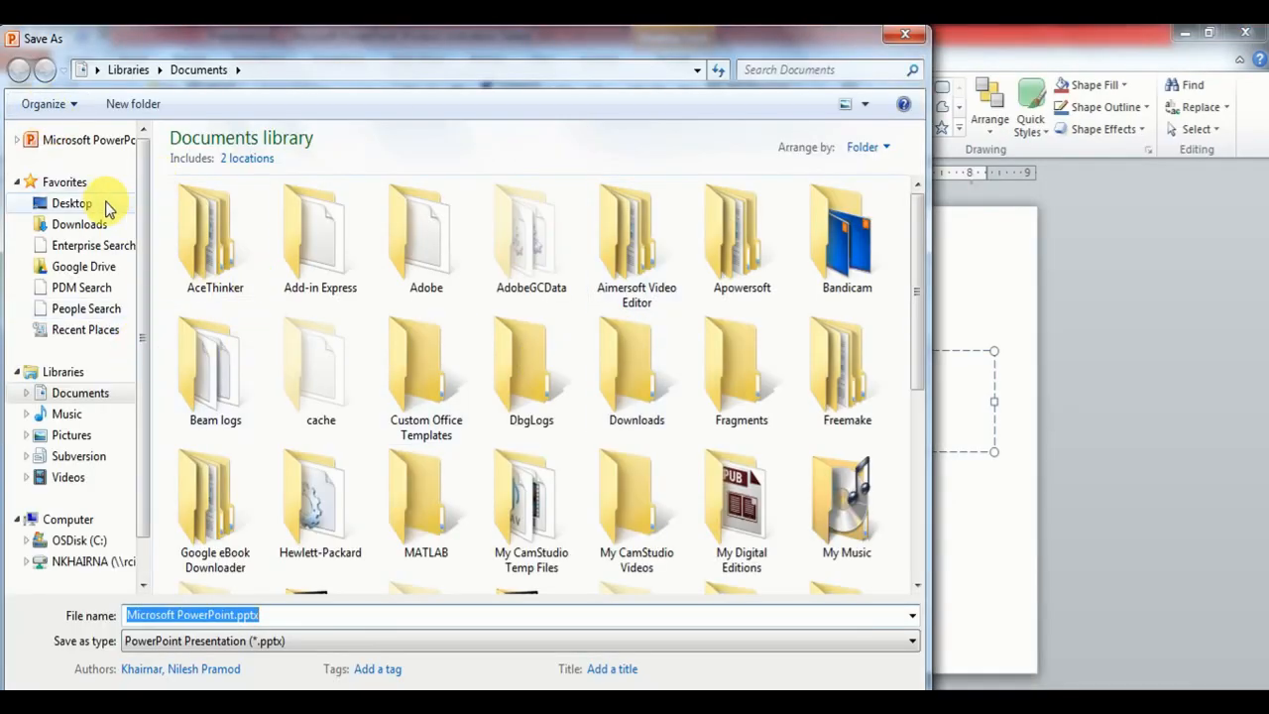
click(71, 202)
text(M)
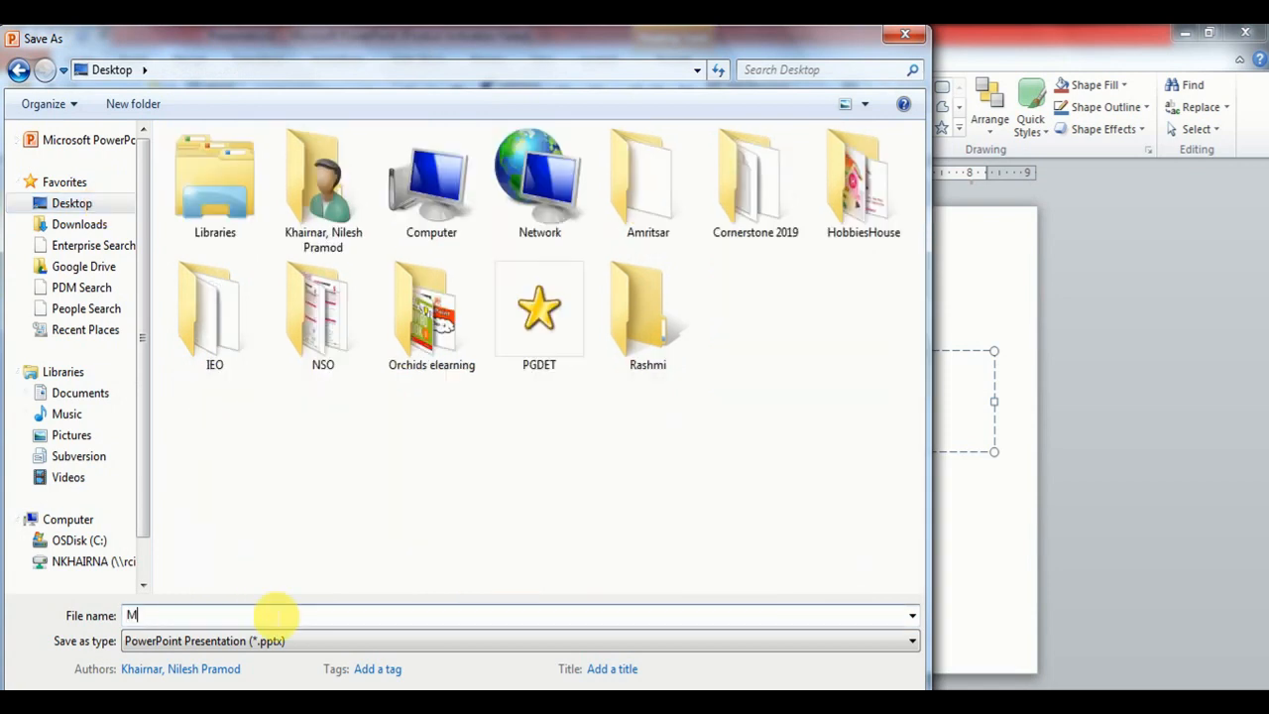
text(y Presentation)
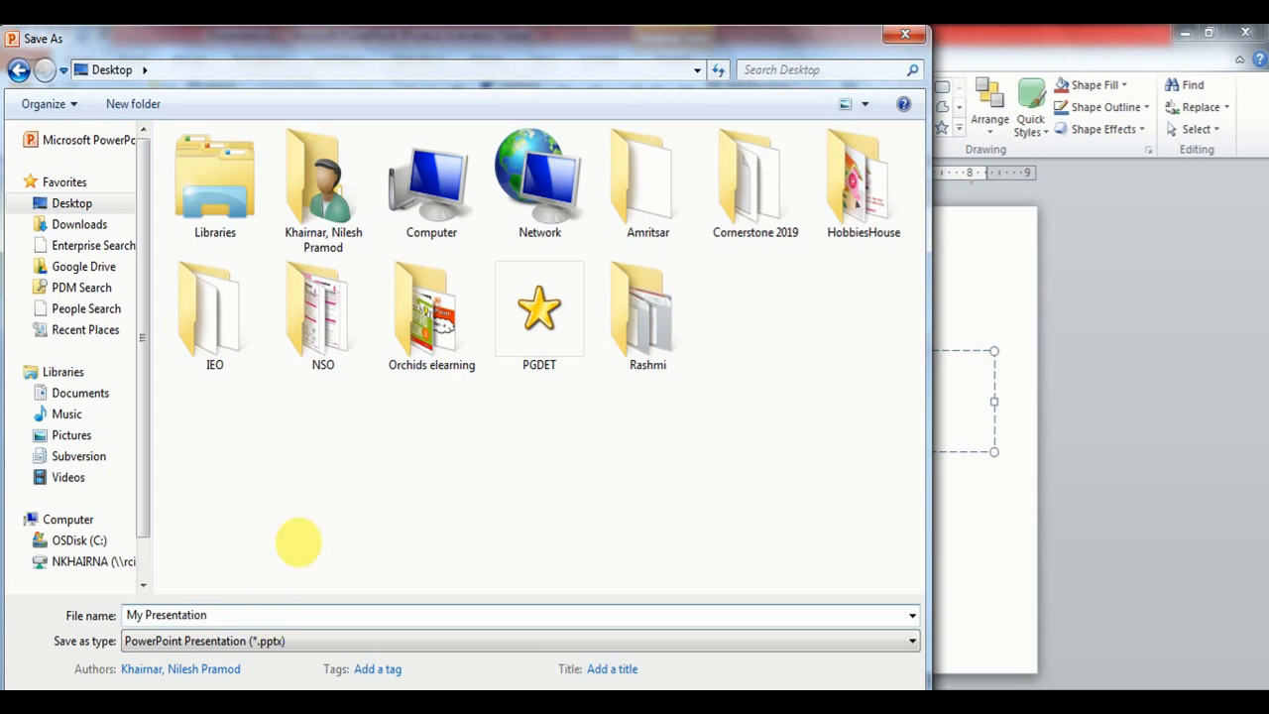
click(611, 668)
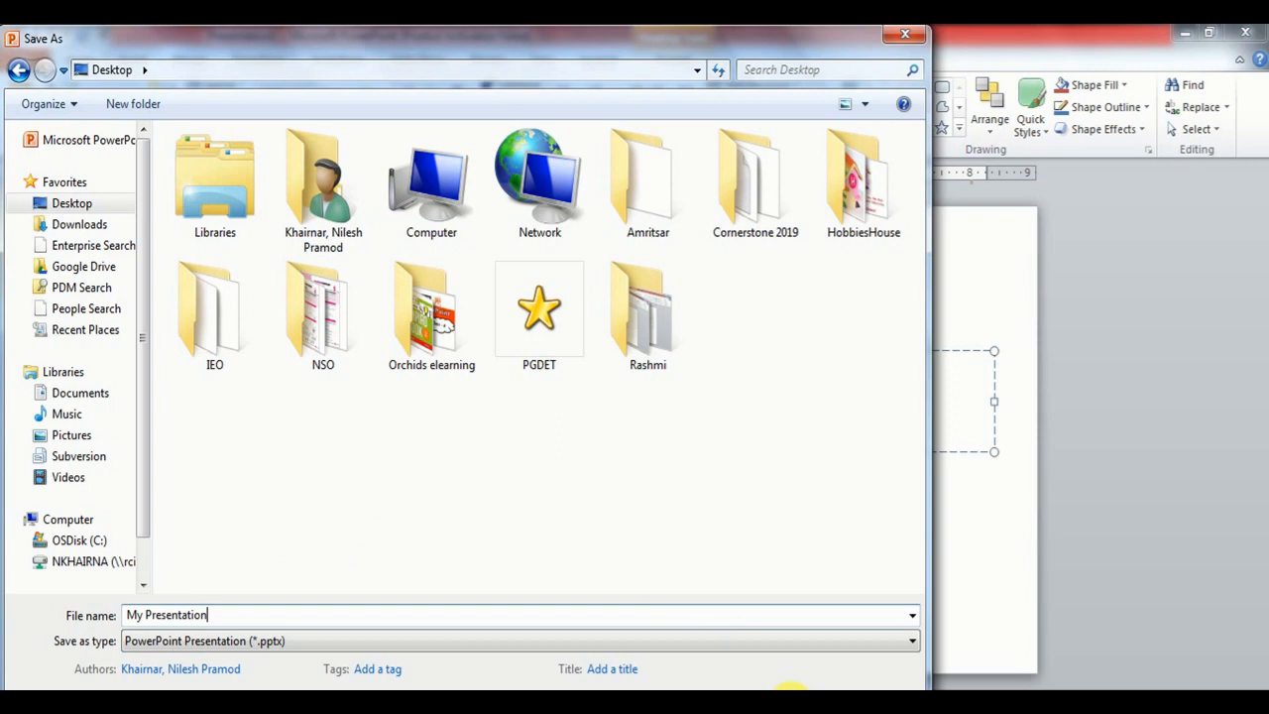
click(789, 683)
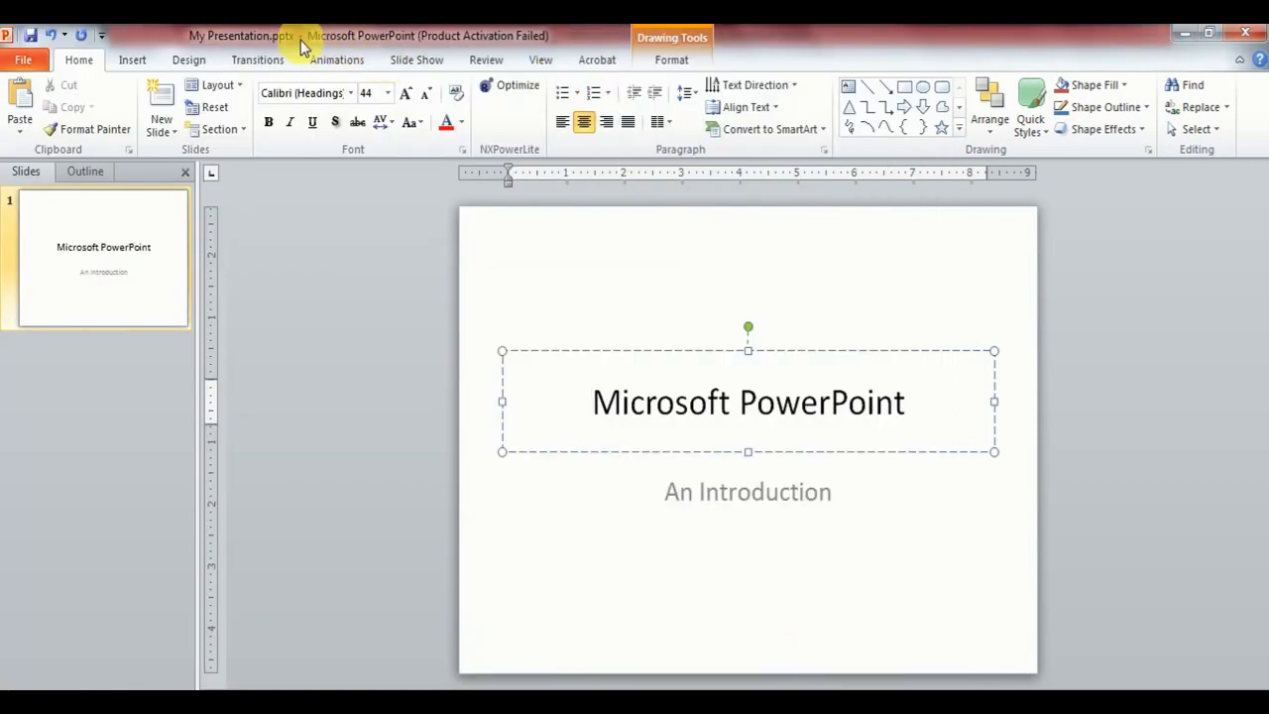
mouse_move(282, 44)
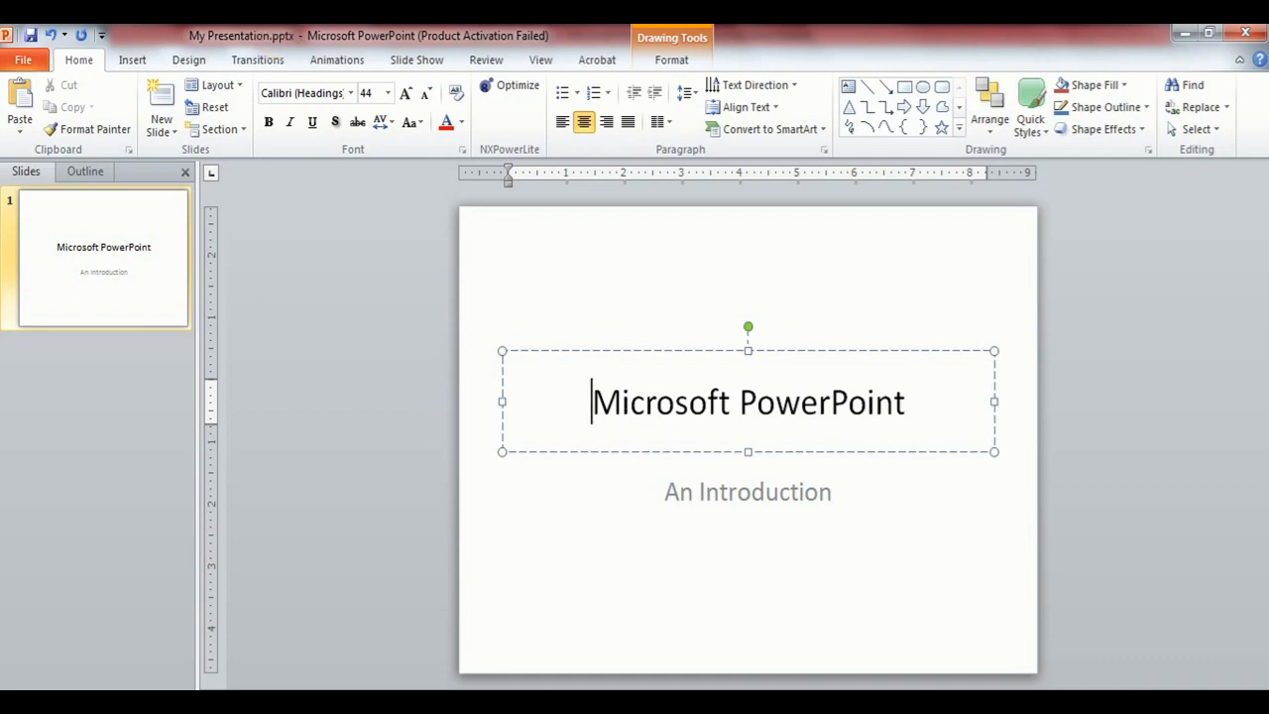
mouse_move(995, 172)
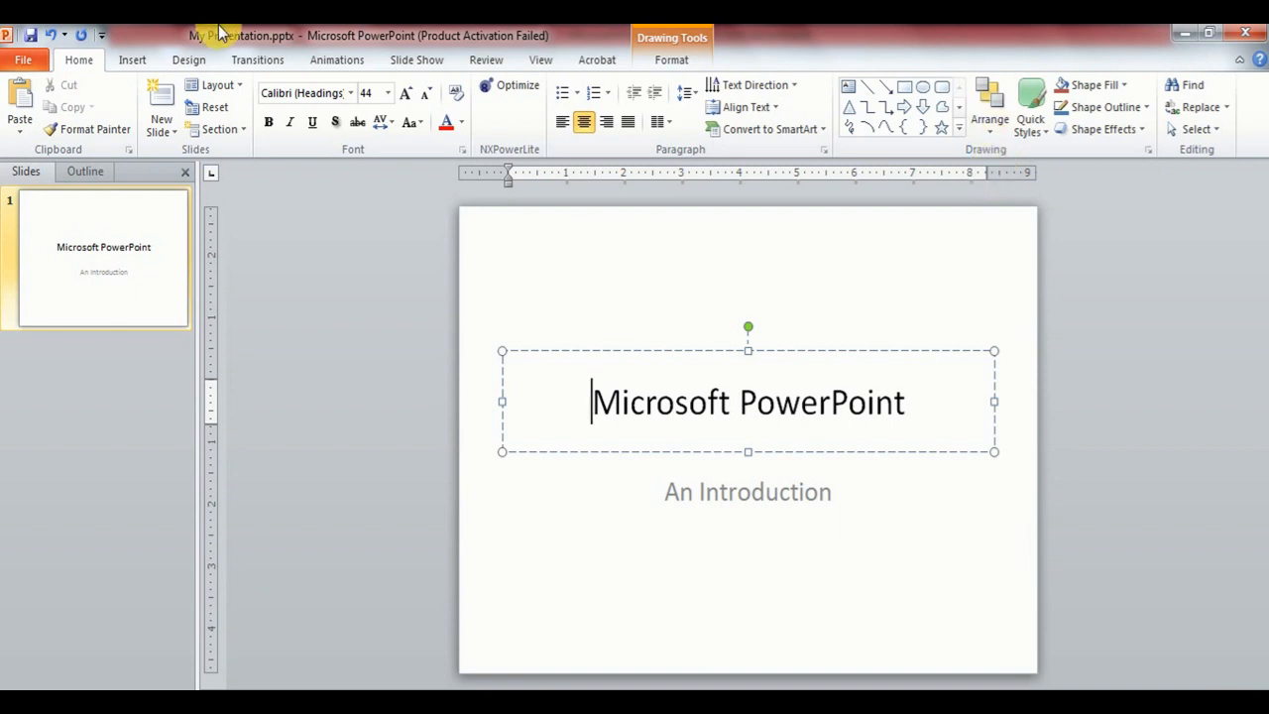
Close the My Presentation window
click(22, 60)
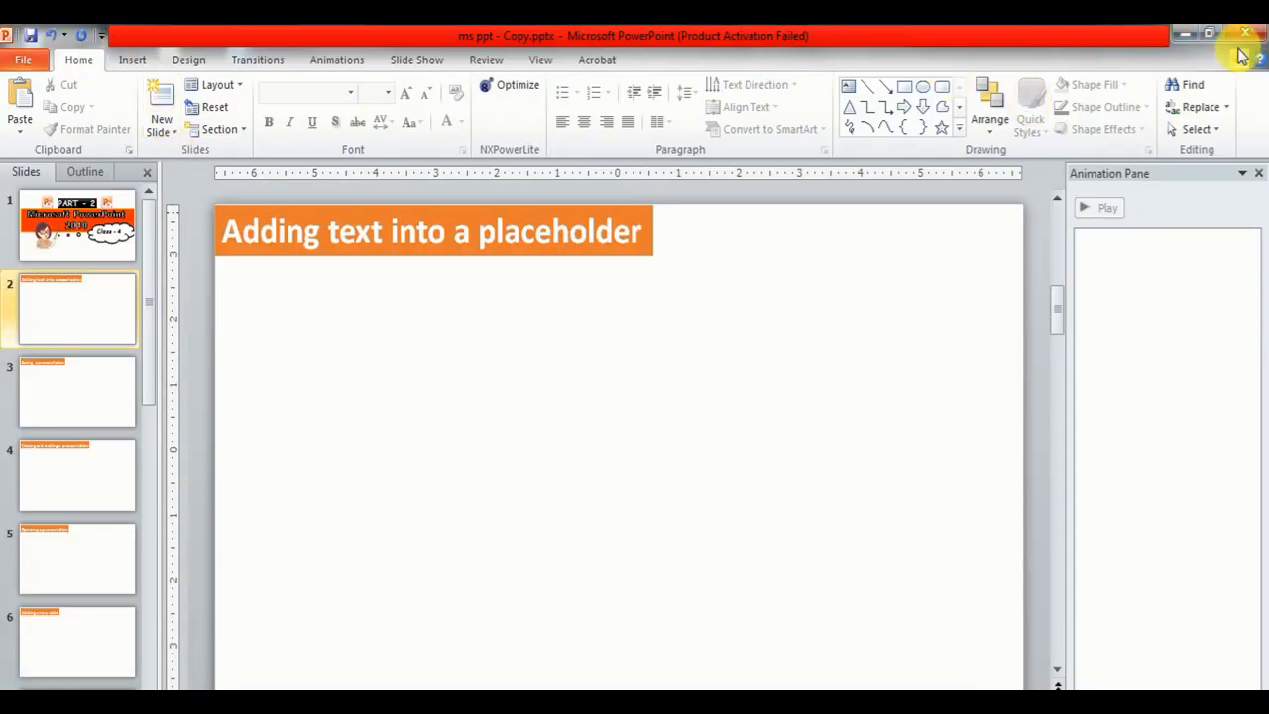
Close the 'ms ppt - Copy' presentation, saving its changes when prompted
click(1245, 36)
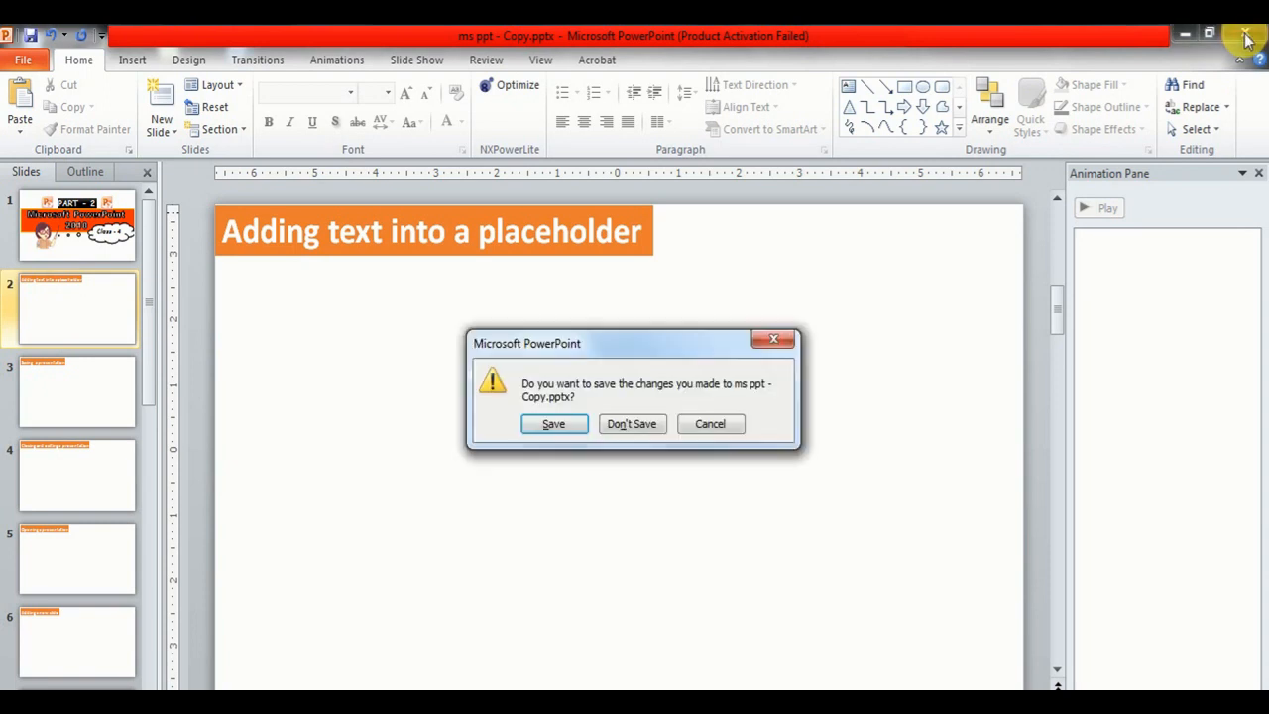
mouse_move(553, 424)
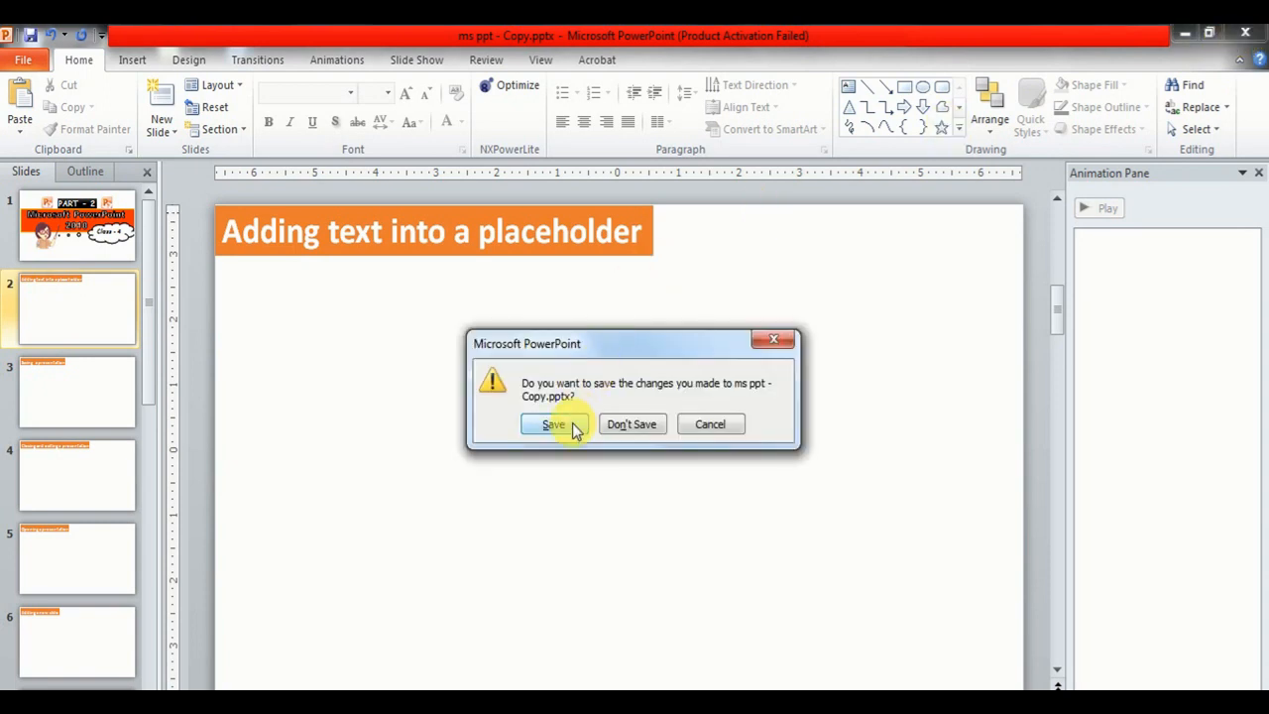
click(631, 424)
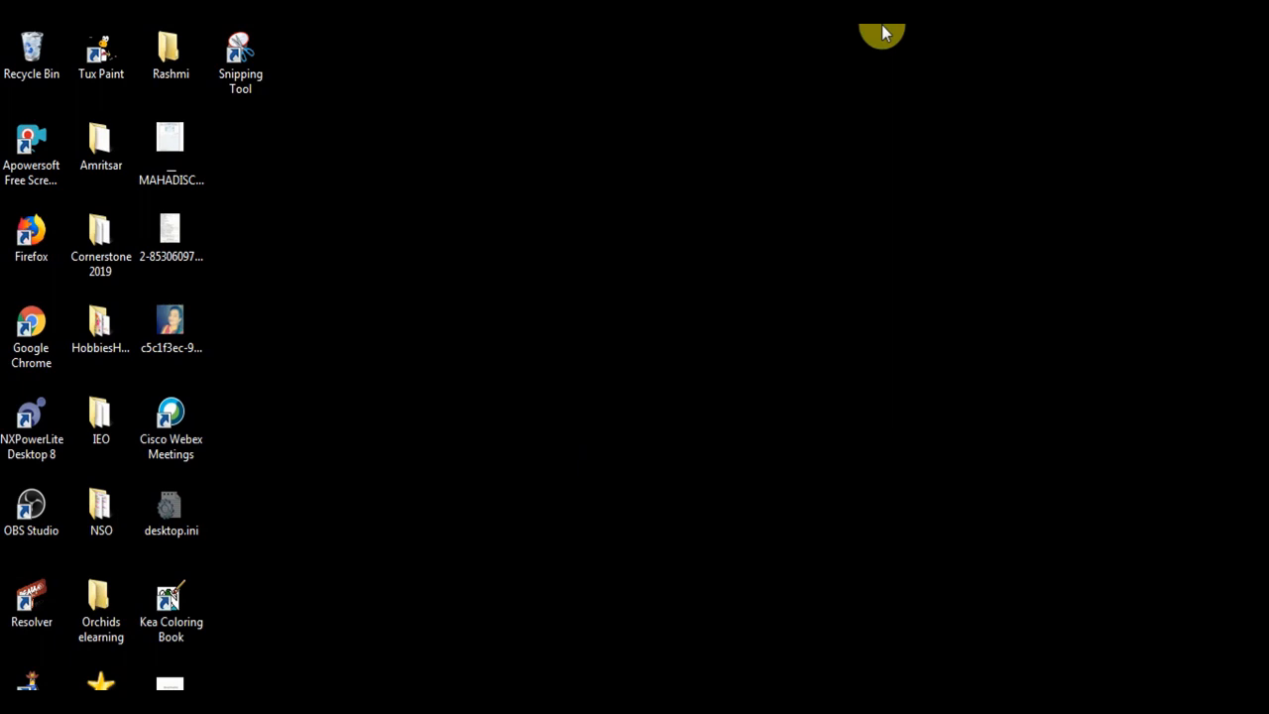
mouse_move(402, 682)
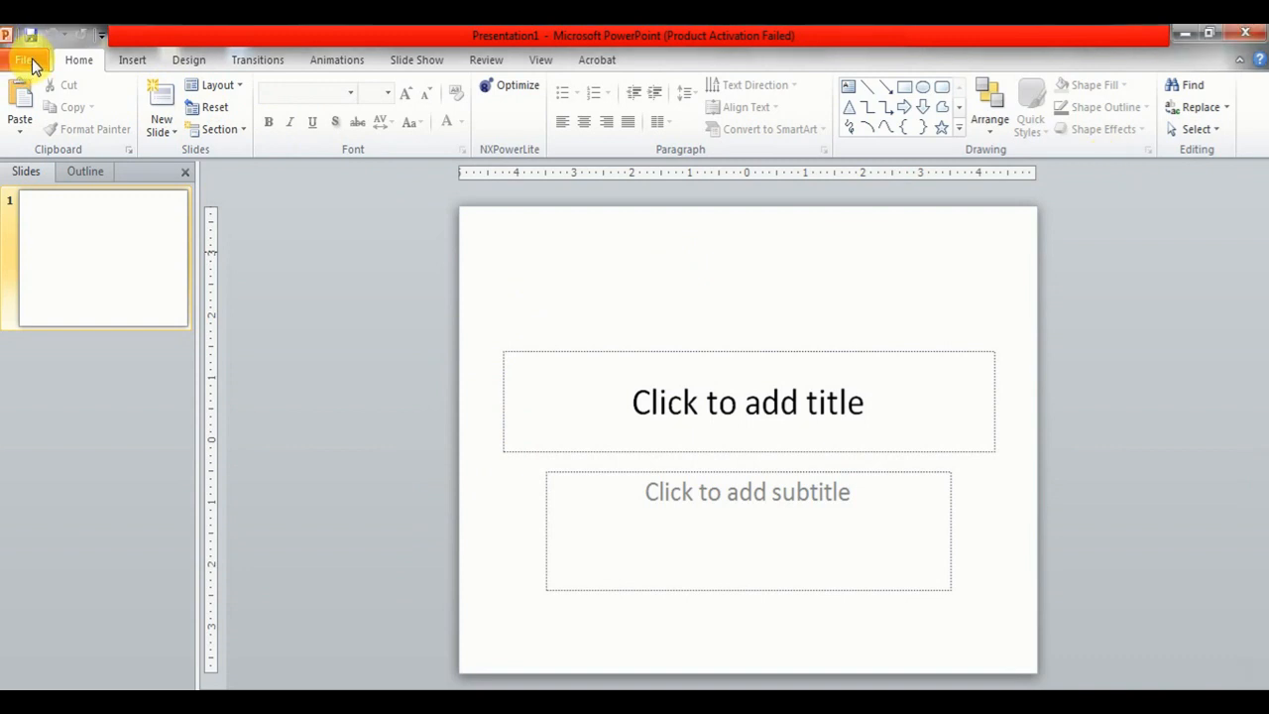
Reopen My Presentation from the Desktop through the File menu
click(24, 59)
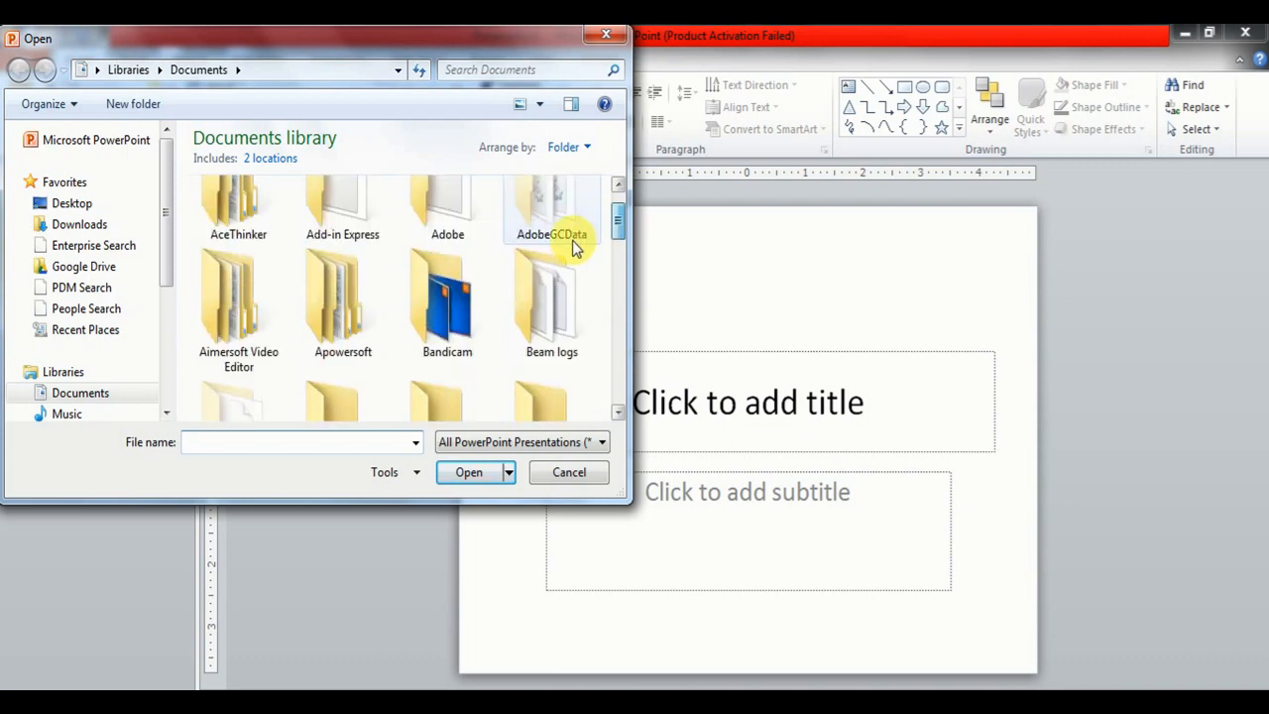
click(71, 203)
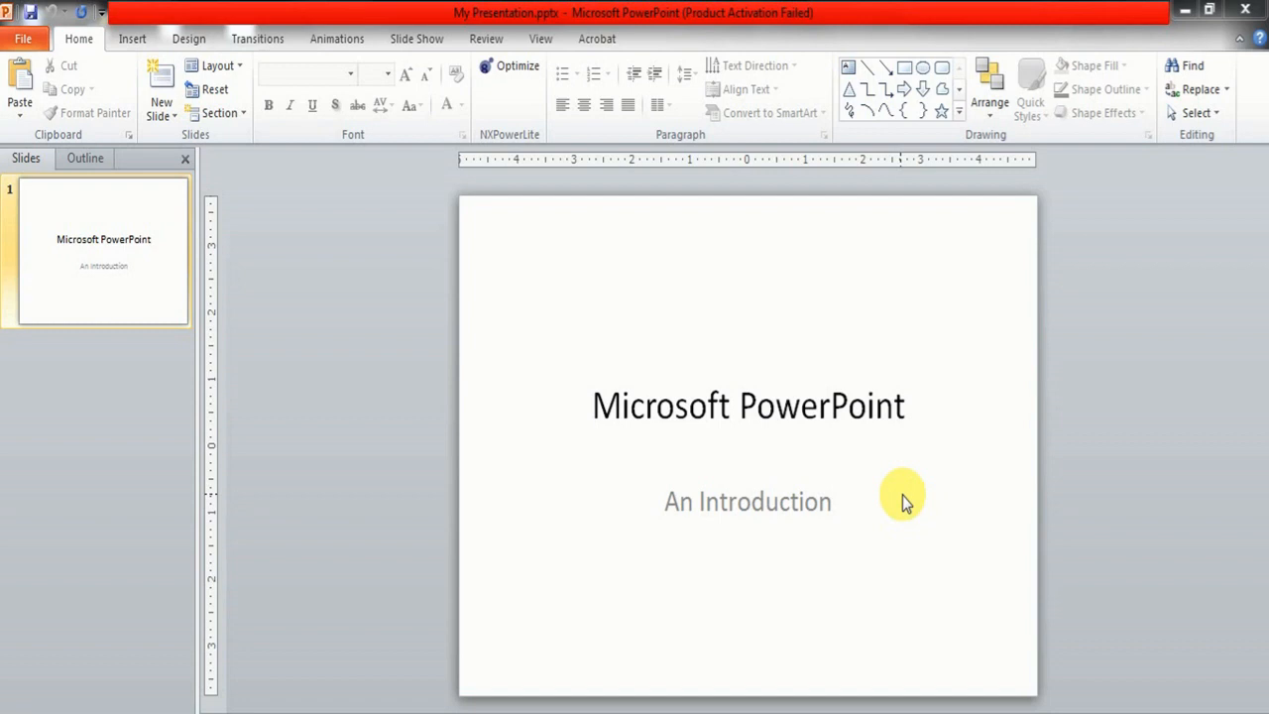
mouse_move(1159, 440)
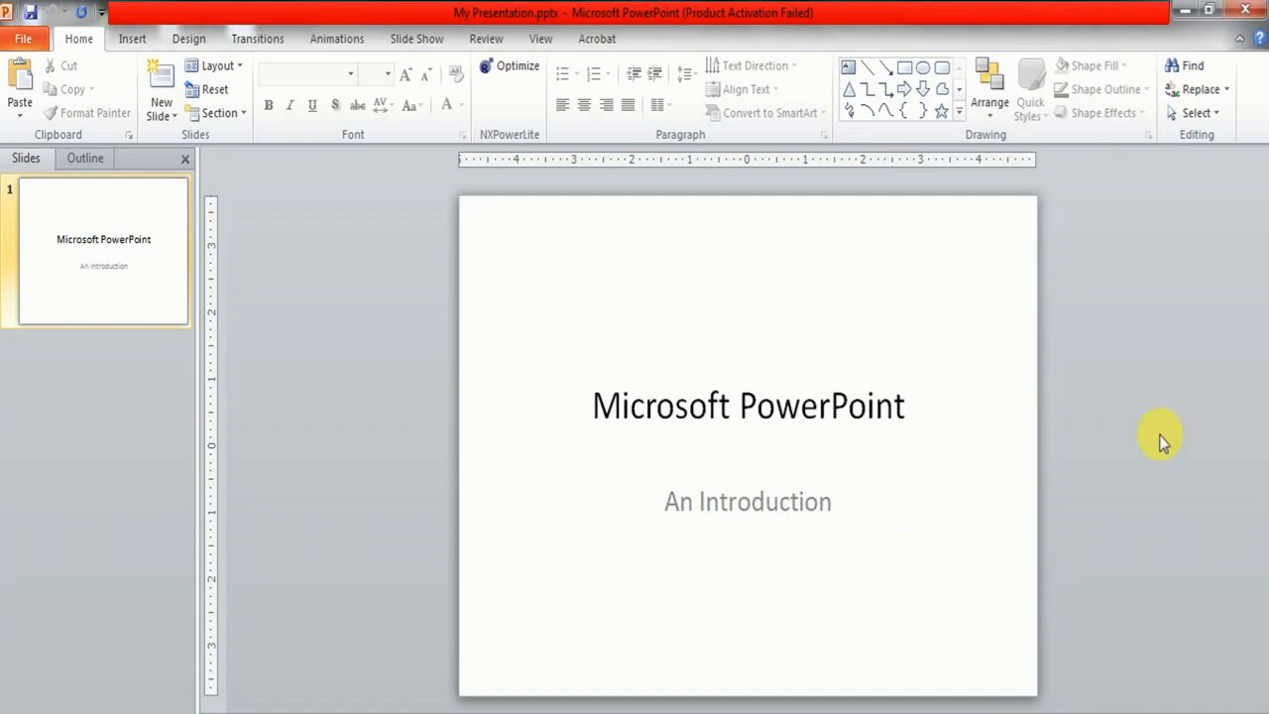
mouse_move(708, 210)
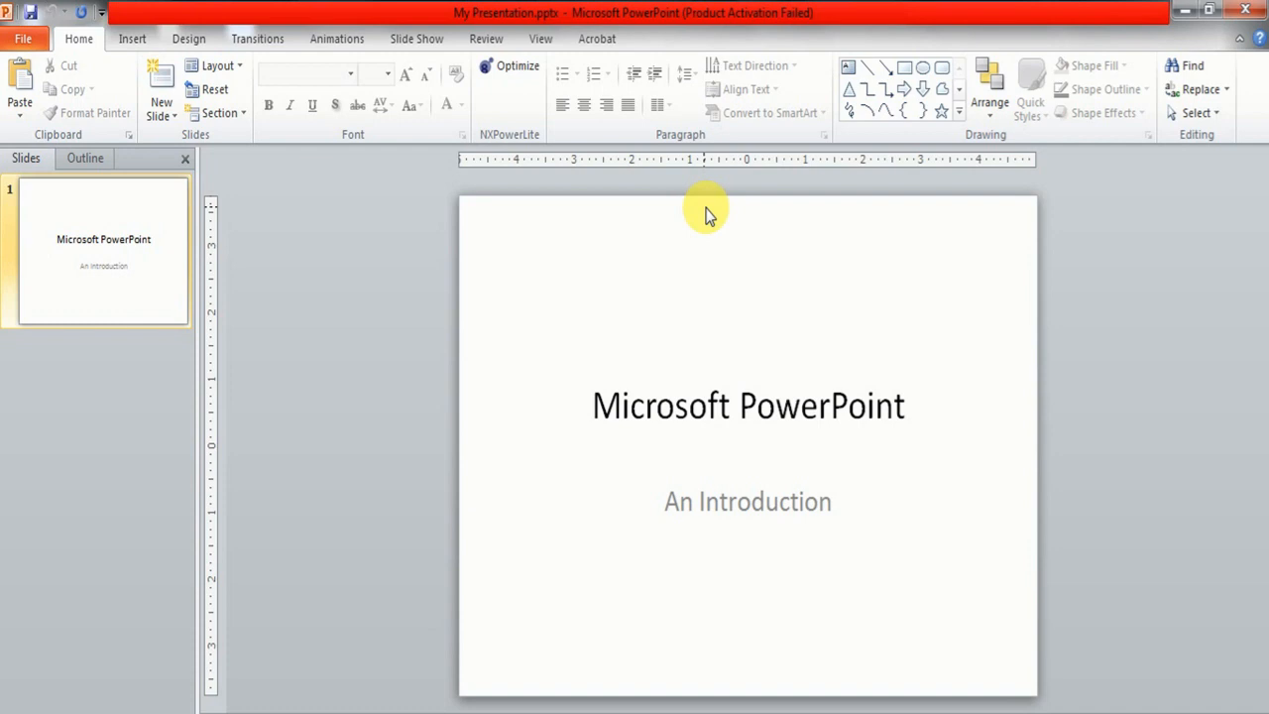
mouse_move(939, 464)
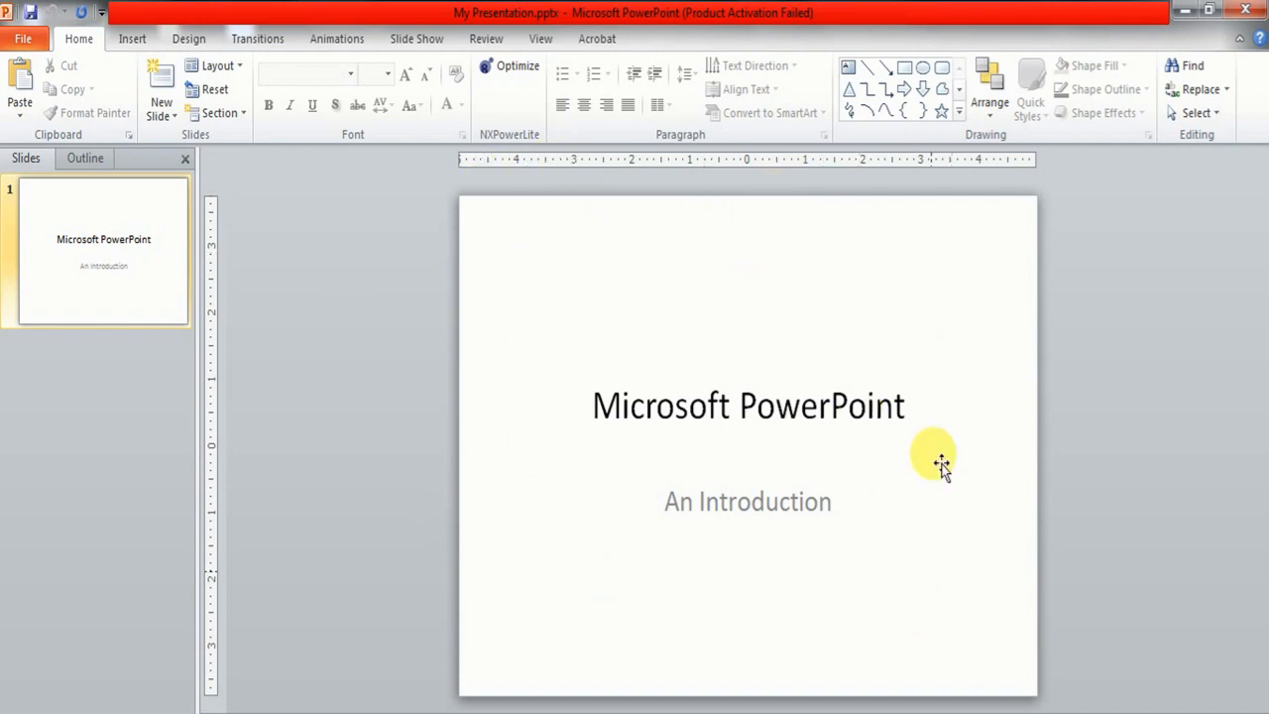
mouse_move(1003, 543)
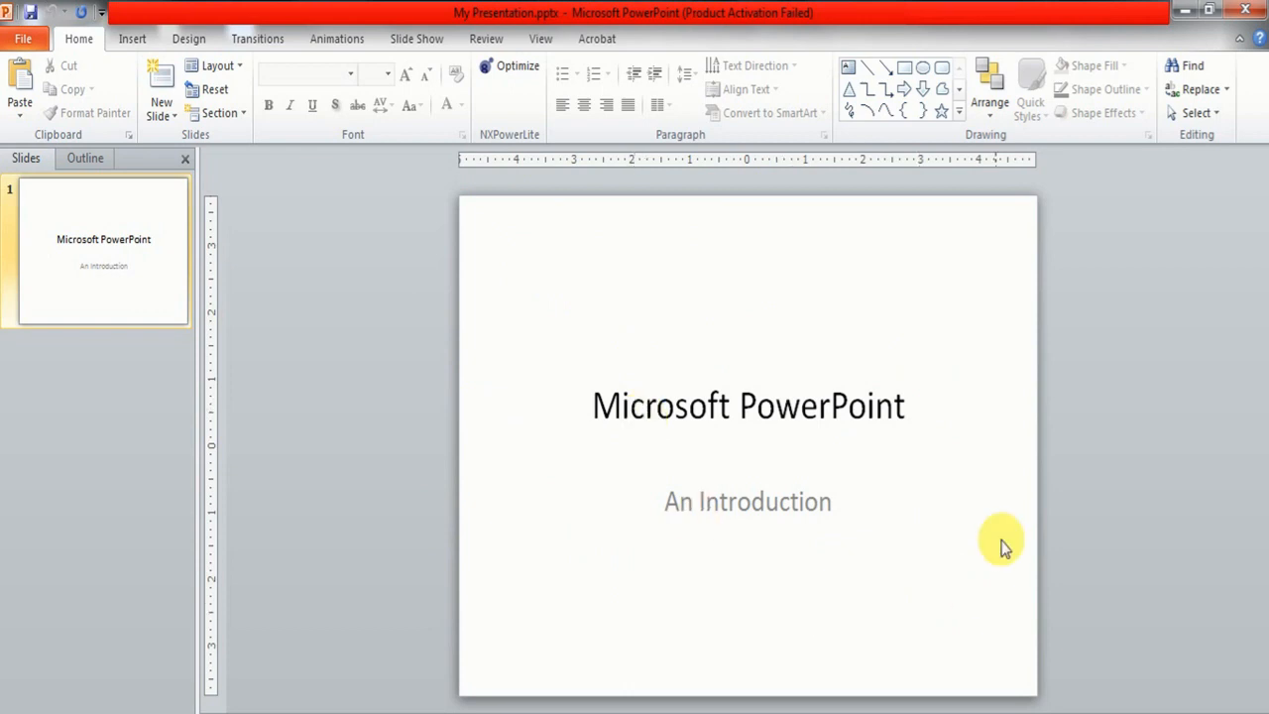
Add Title and Content, Content with Caption and Two Content slides after the introduction slide
click(160, 100)
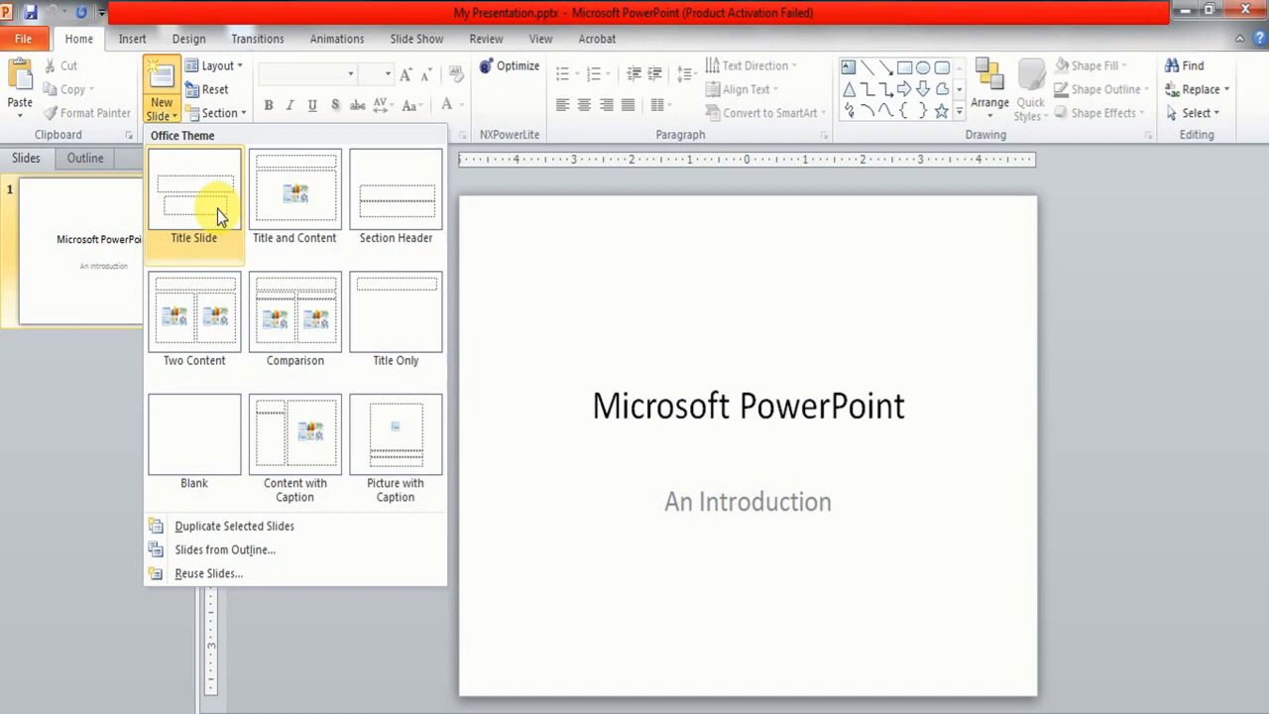
click(293, 188)
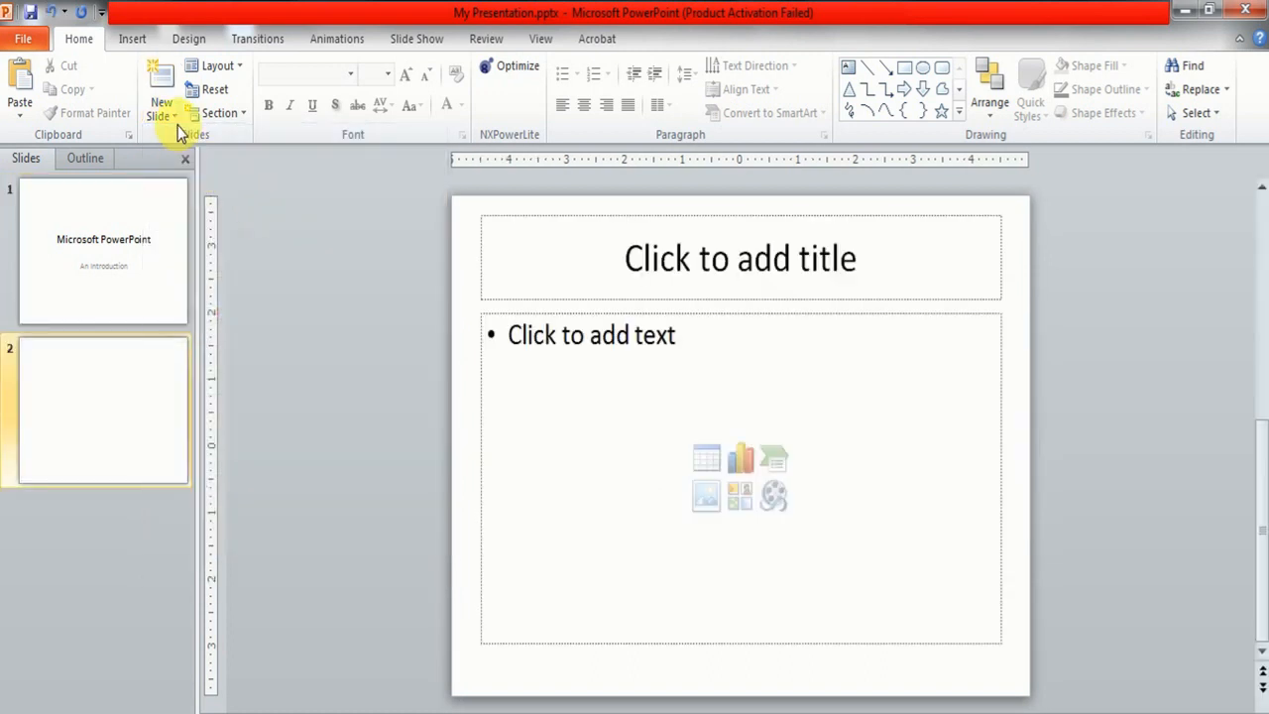
click(163, 107)
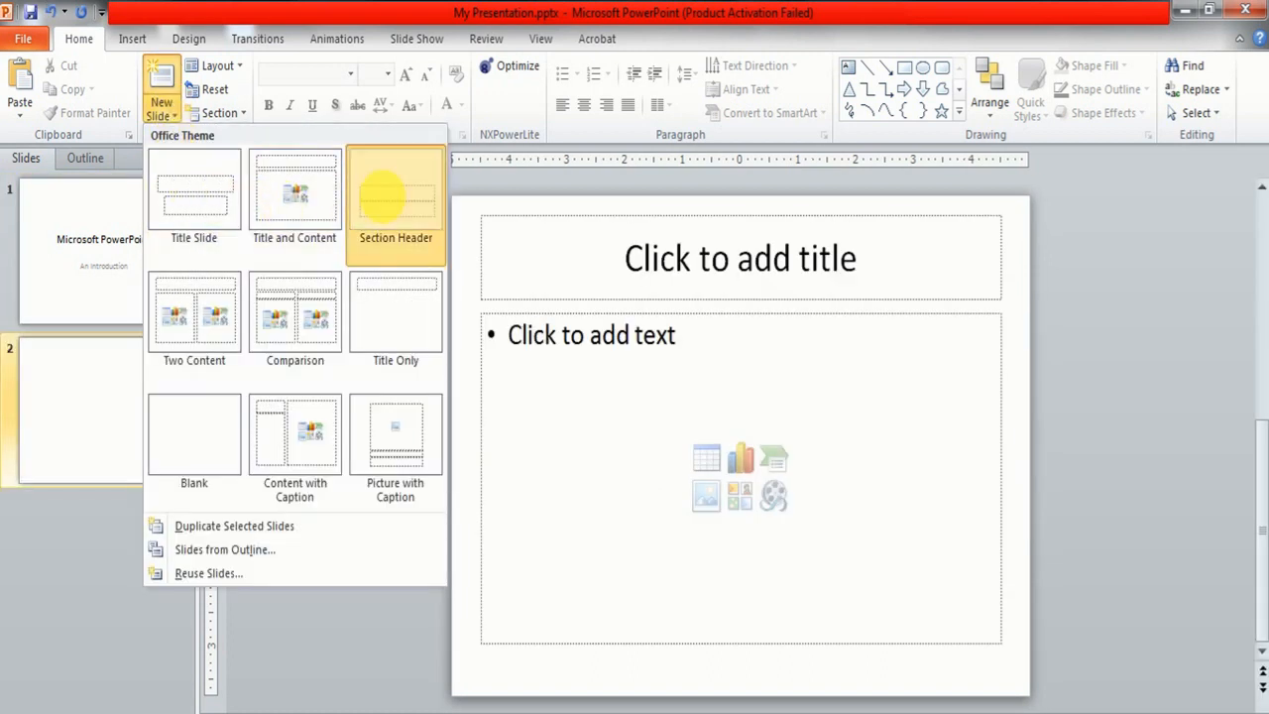
click(397, 188)
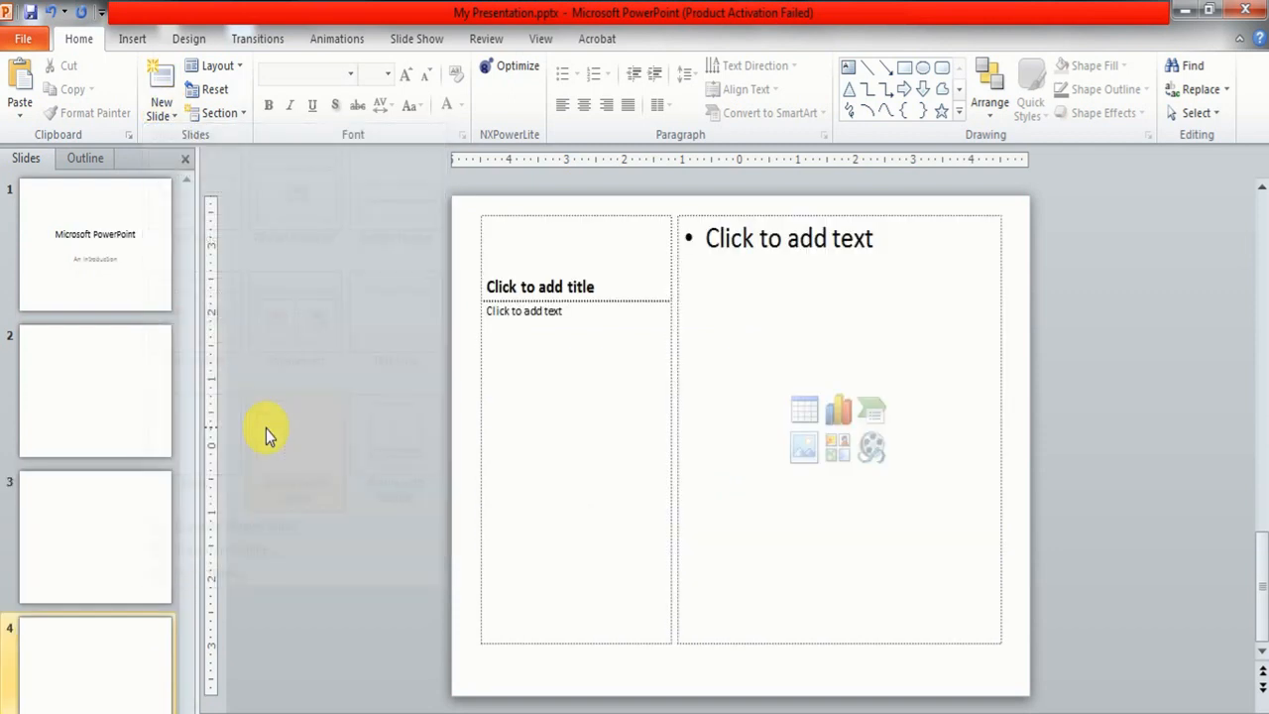
click(160, 89)
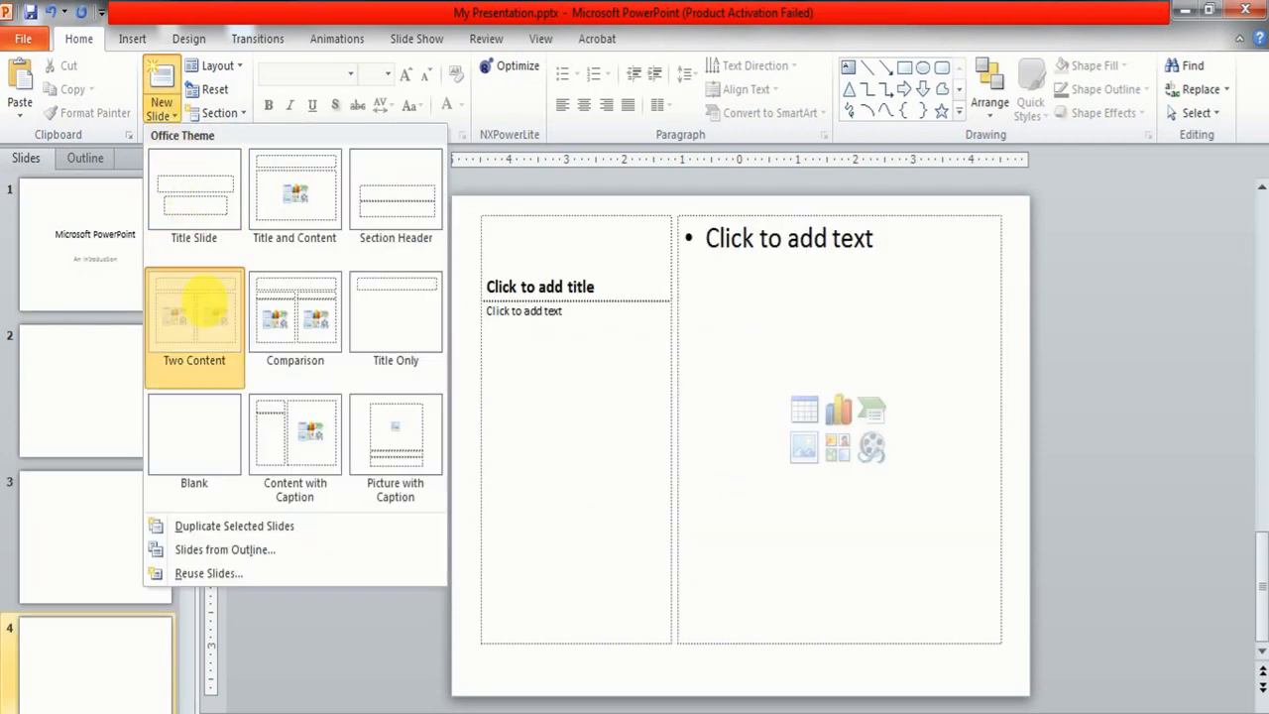
click(195, 317)
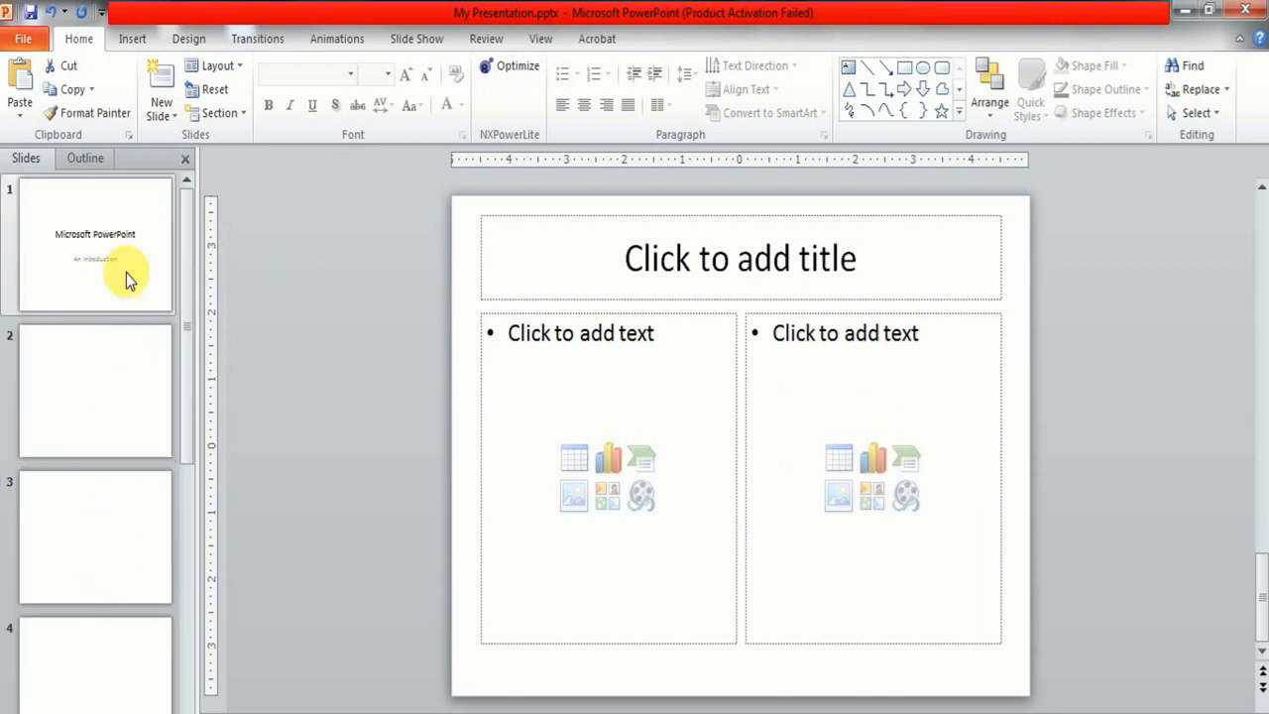
Review the new slides and the introduction slide from the thumbnail pane
click(95, 389)
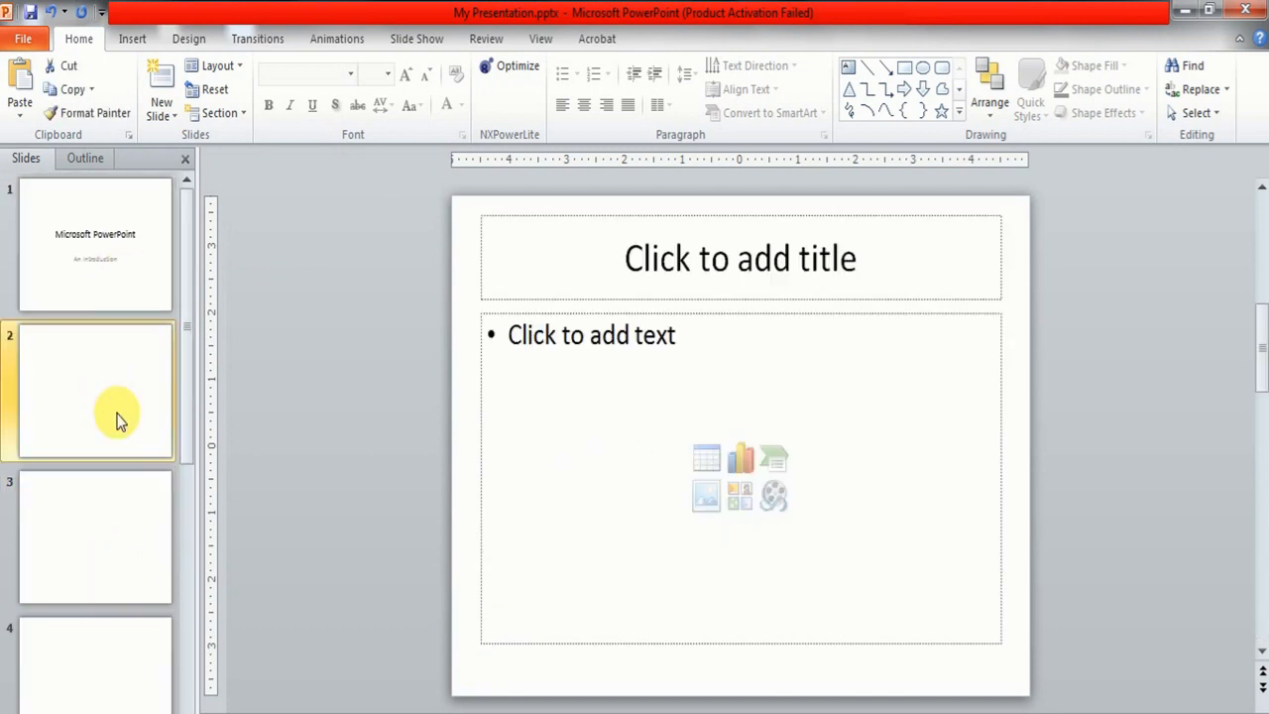
mouse_move(139, 288)
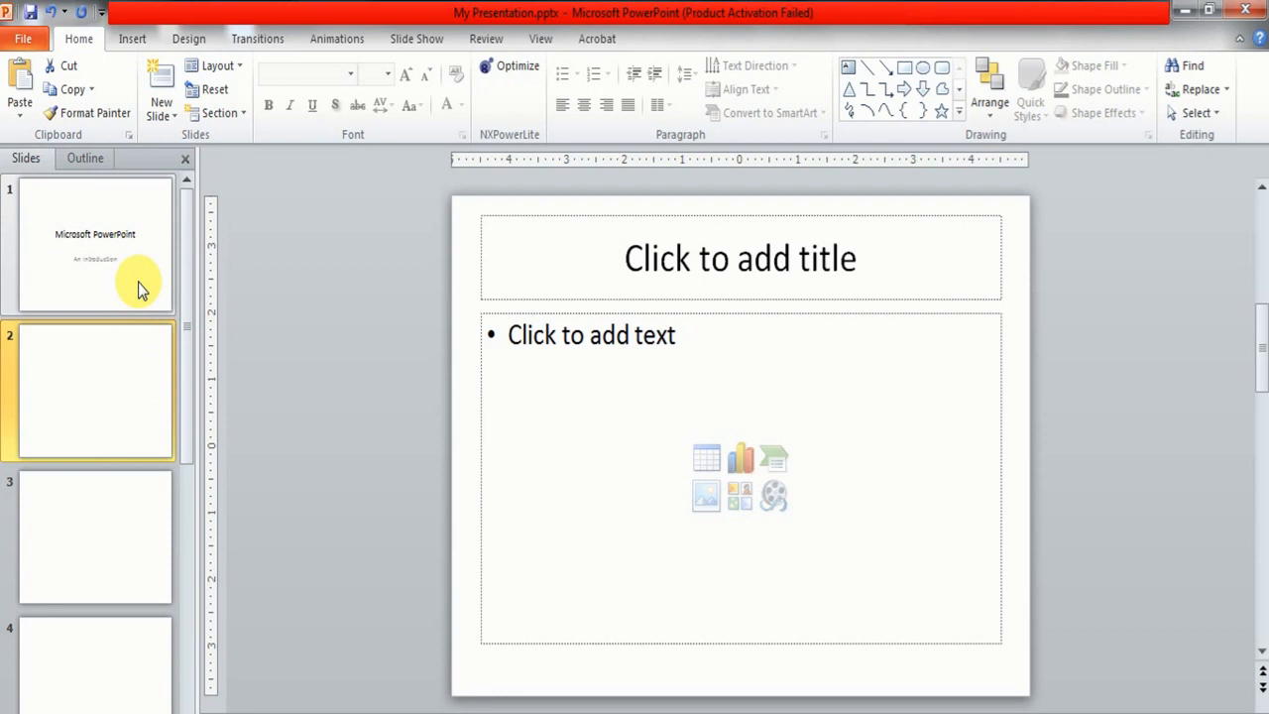
click(95, 242)
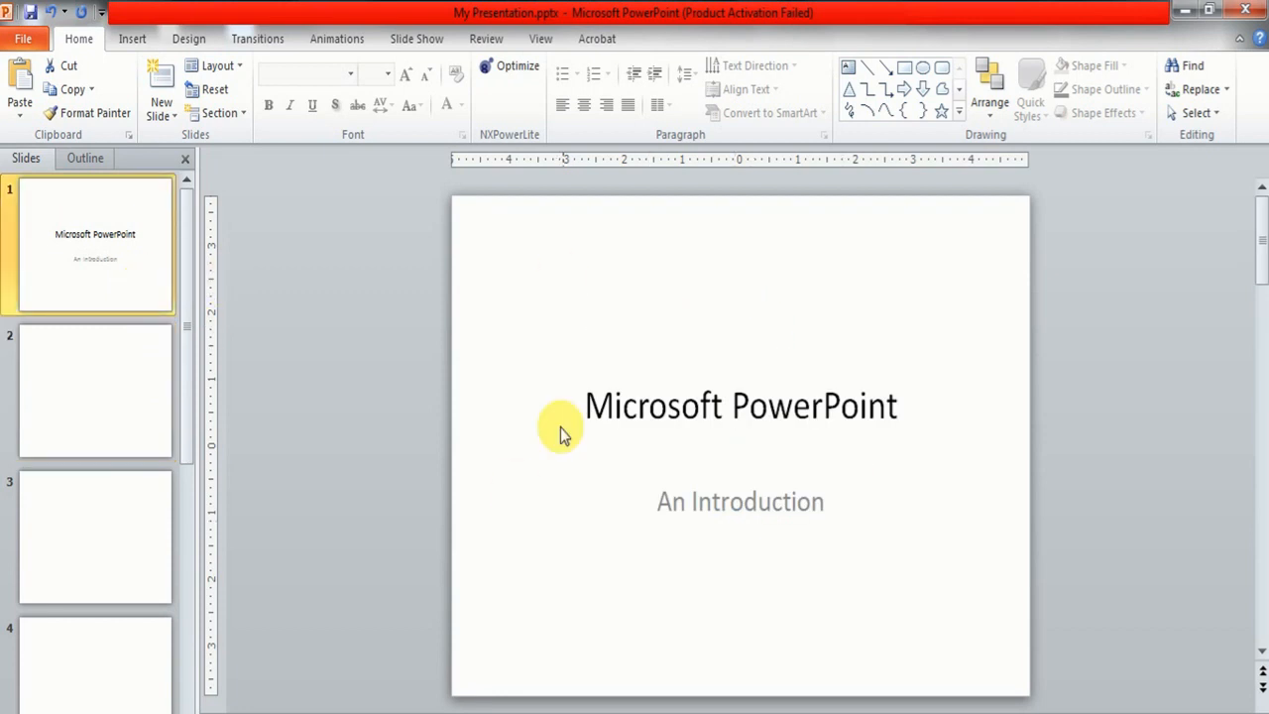
click(95, 389)
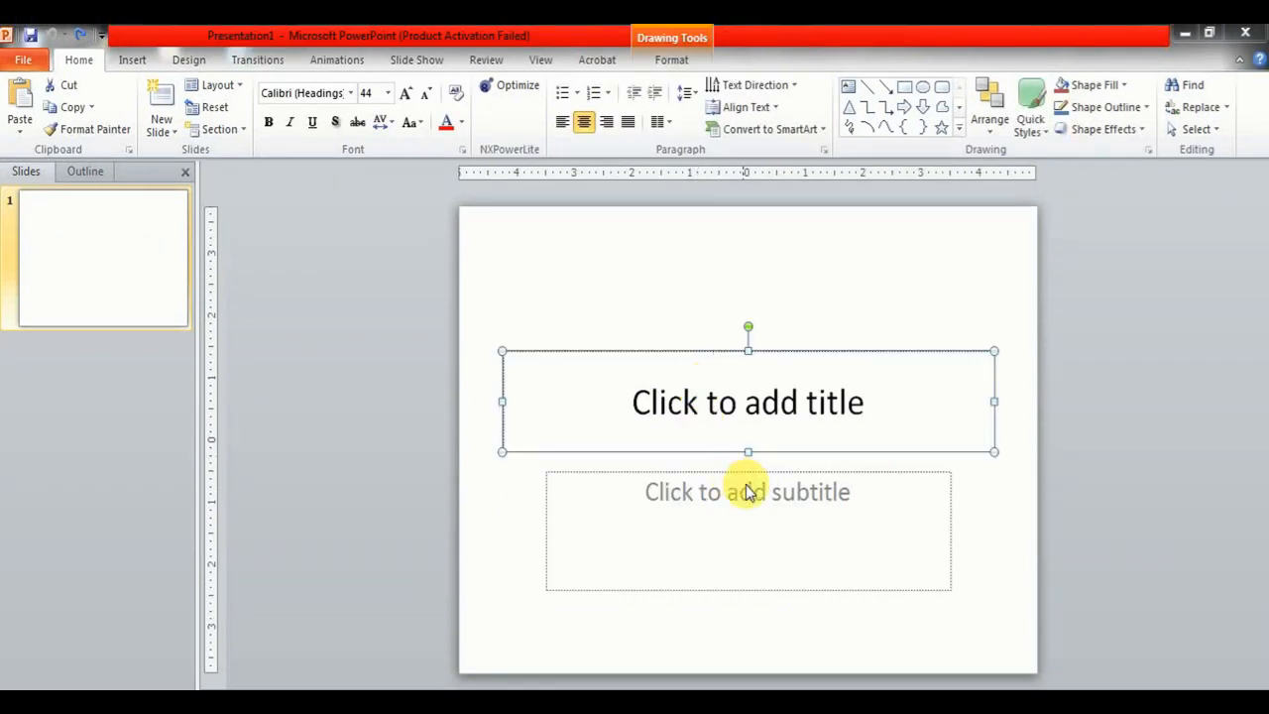
mouse_move(763, 380)
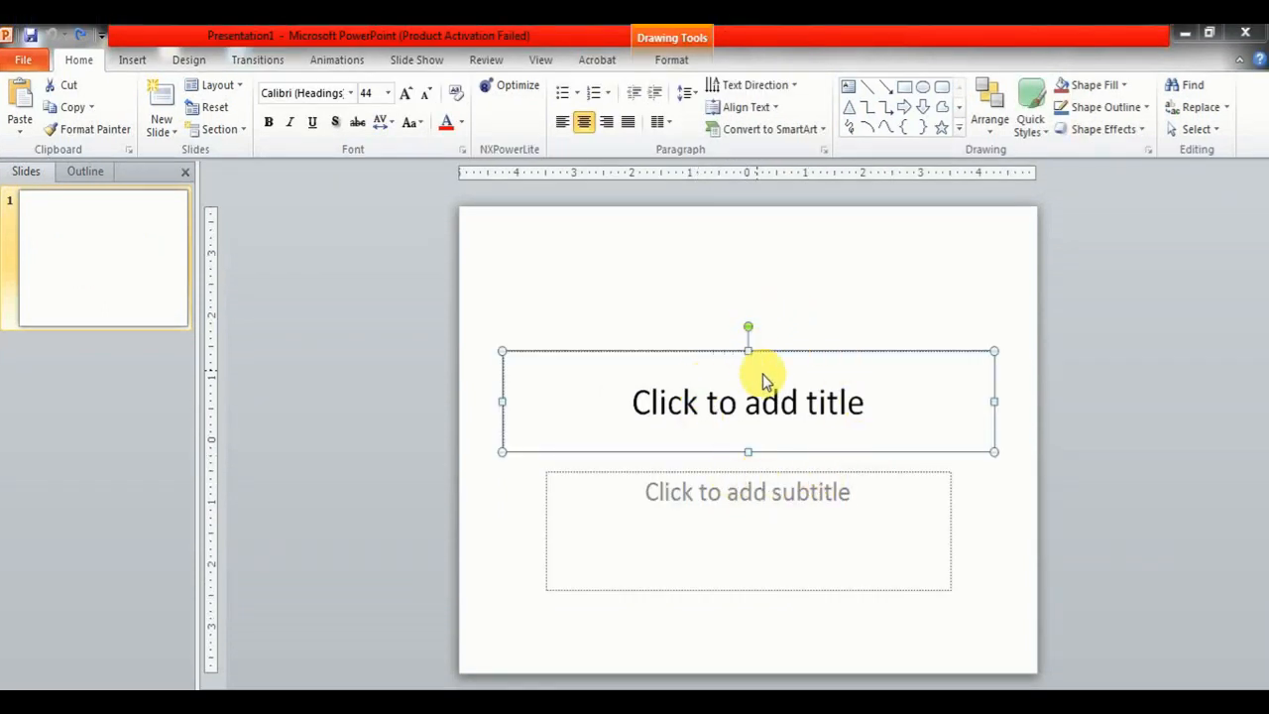
Insert the cartoon teacher picture from the Desktop and place it below the title
click(745, 491)
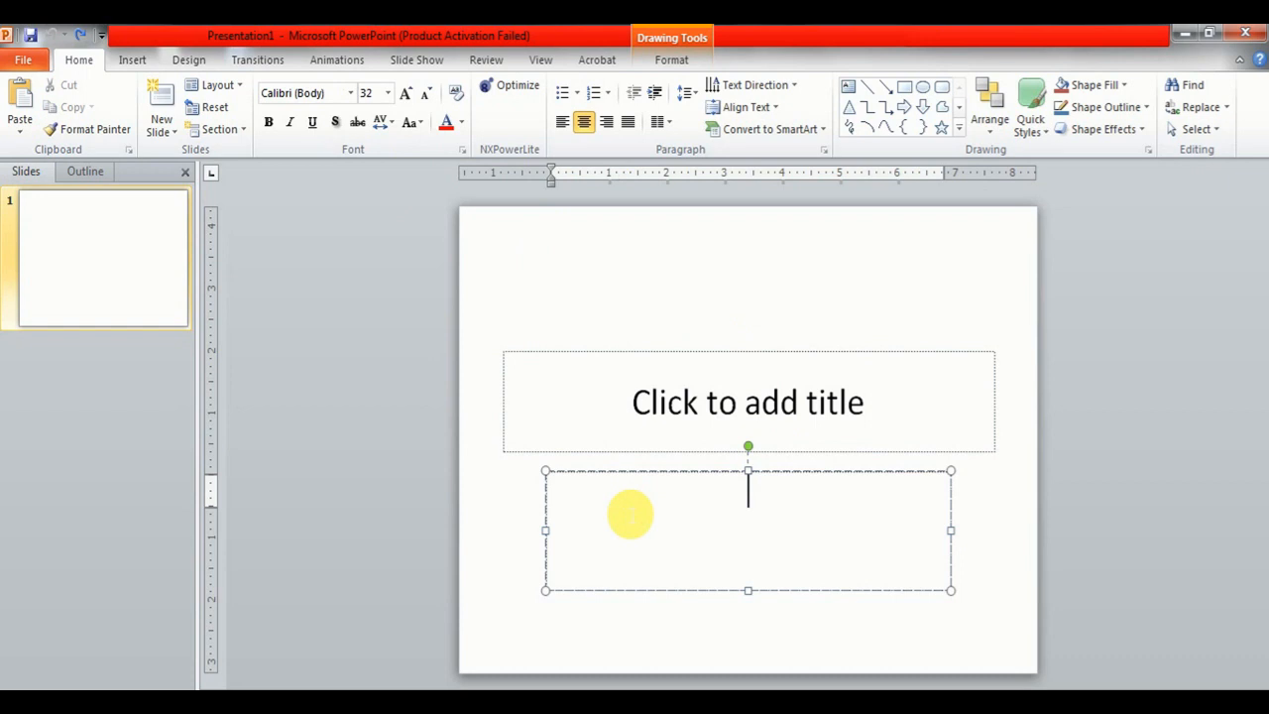
click(131, 59)
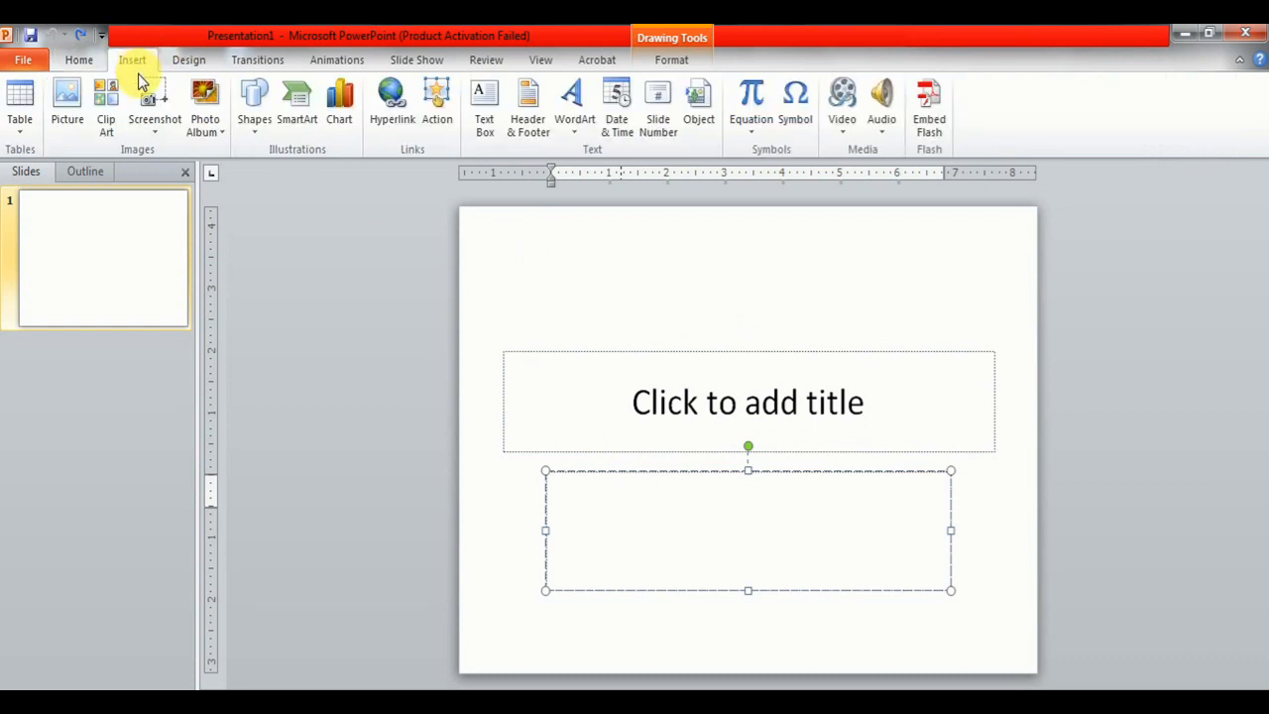
click(67, 99)
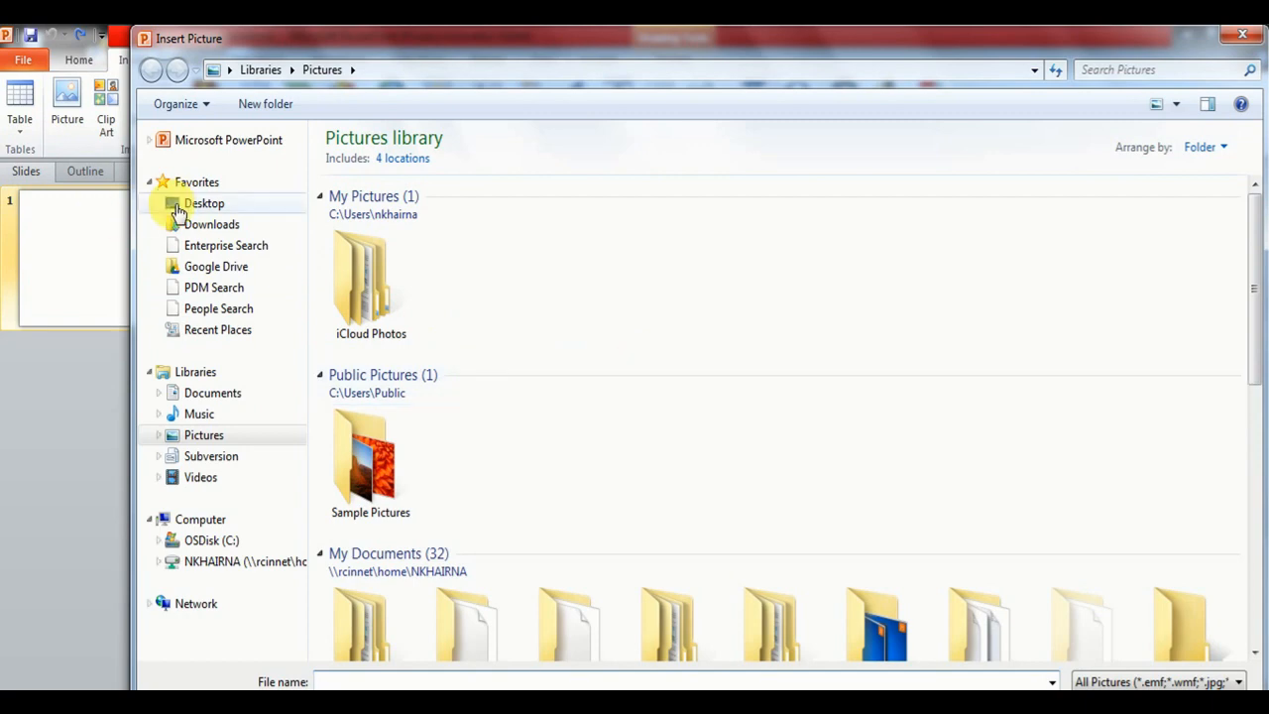
click(205, 203)
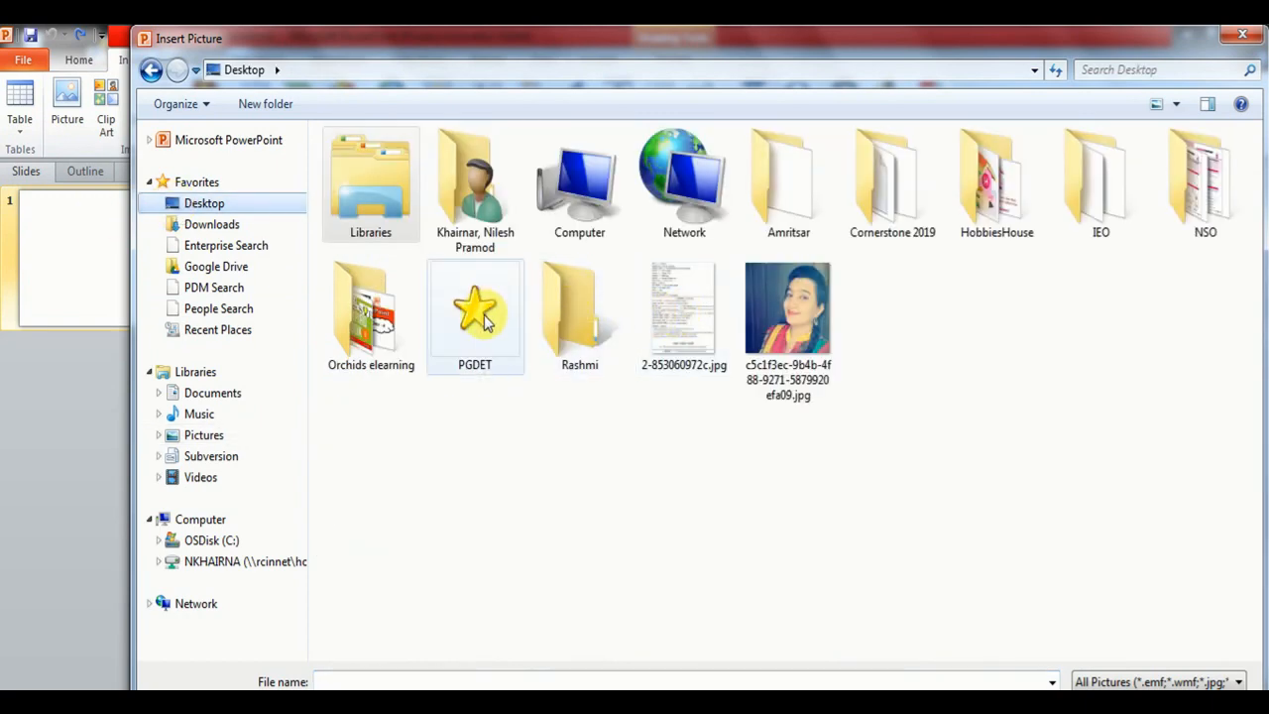
double_click(371, 313)
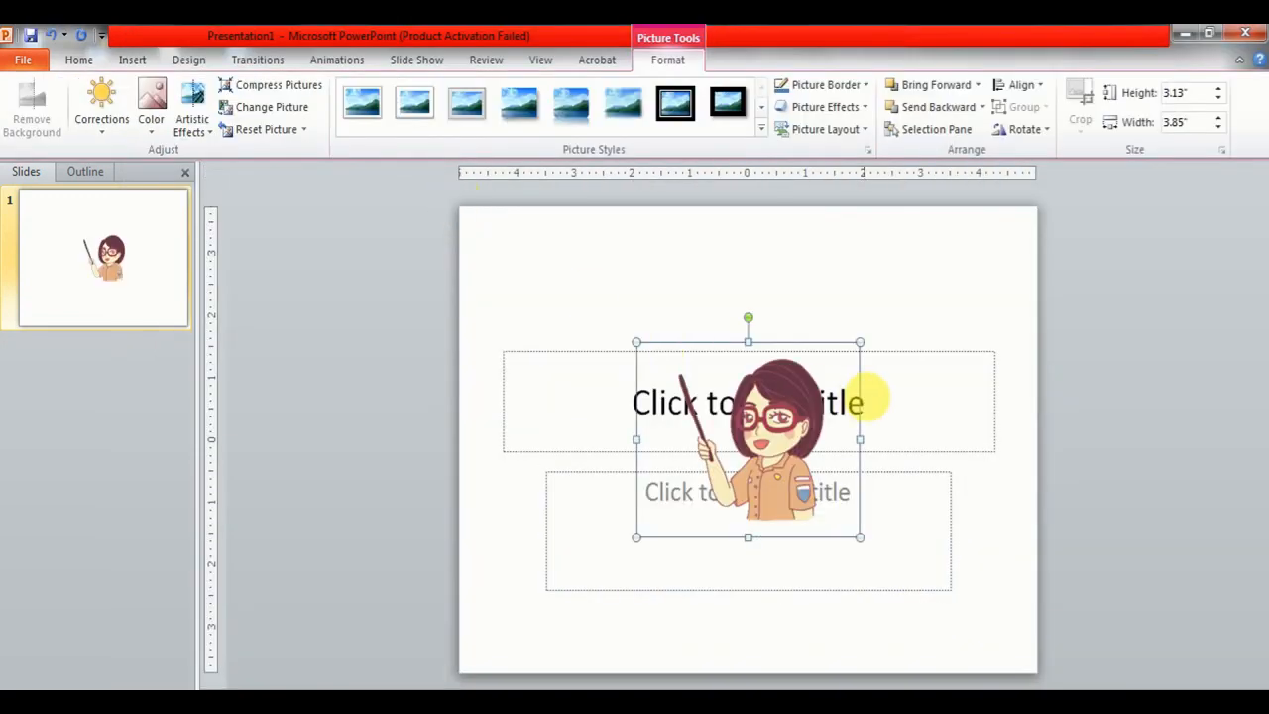
click(896, 472)
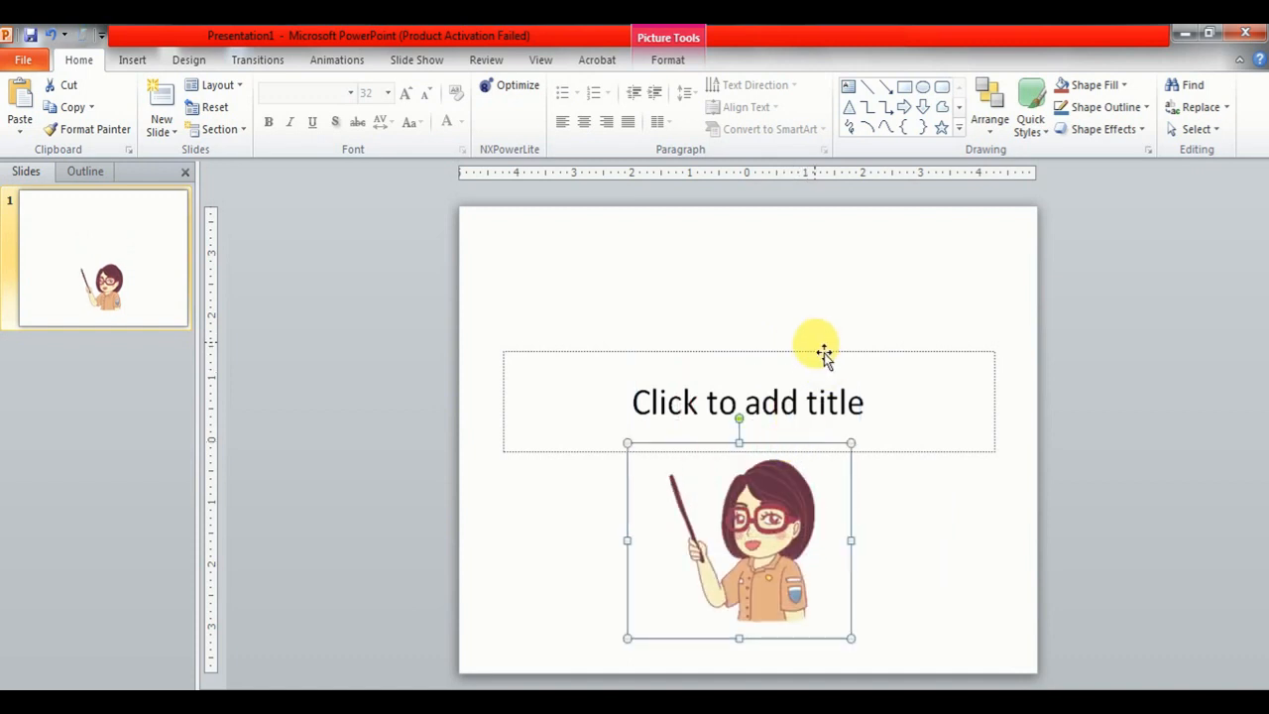
Set the slide title to 'Happy Teachers Day' above the teacher picture
click(747, 400)
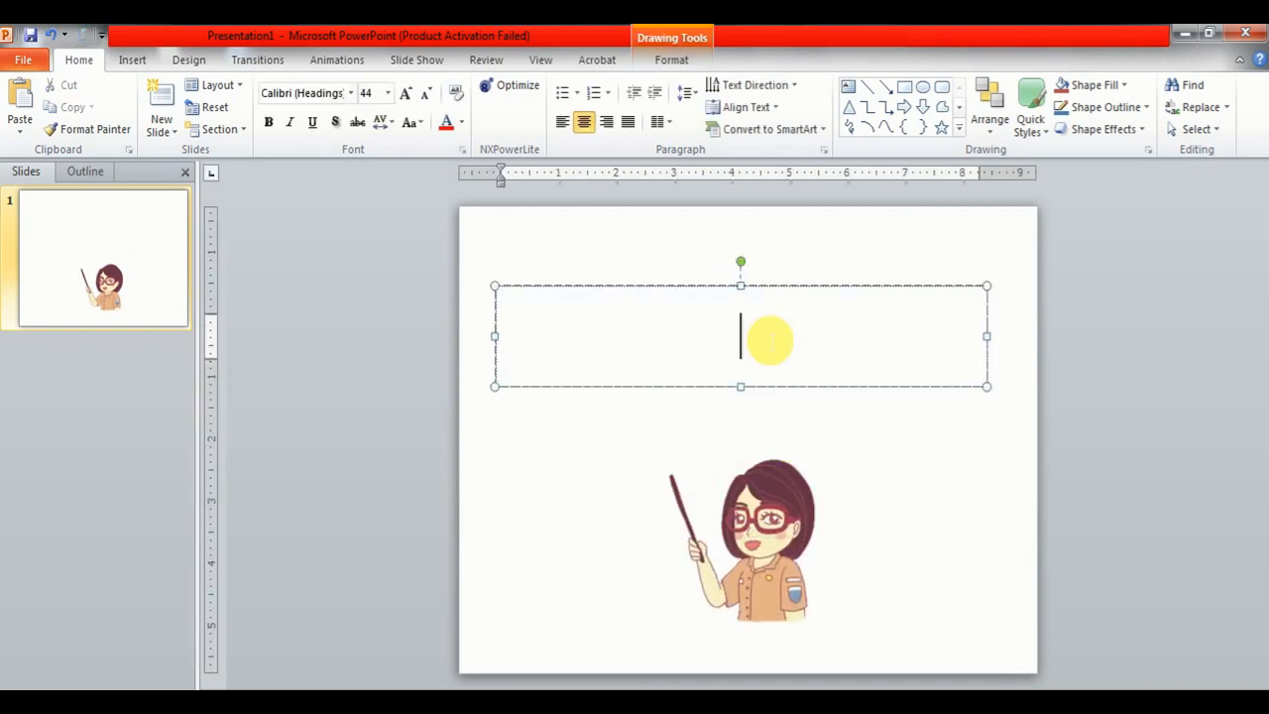
text(H)
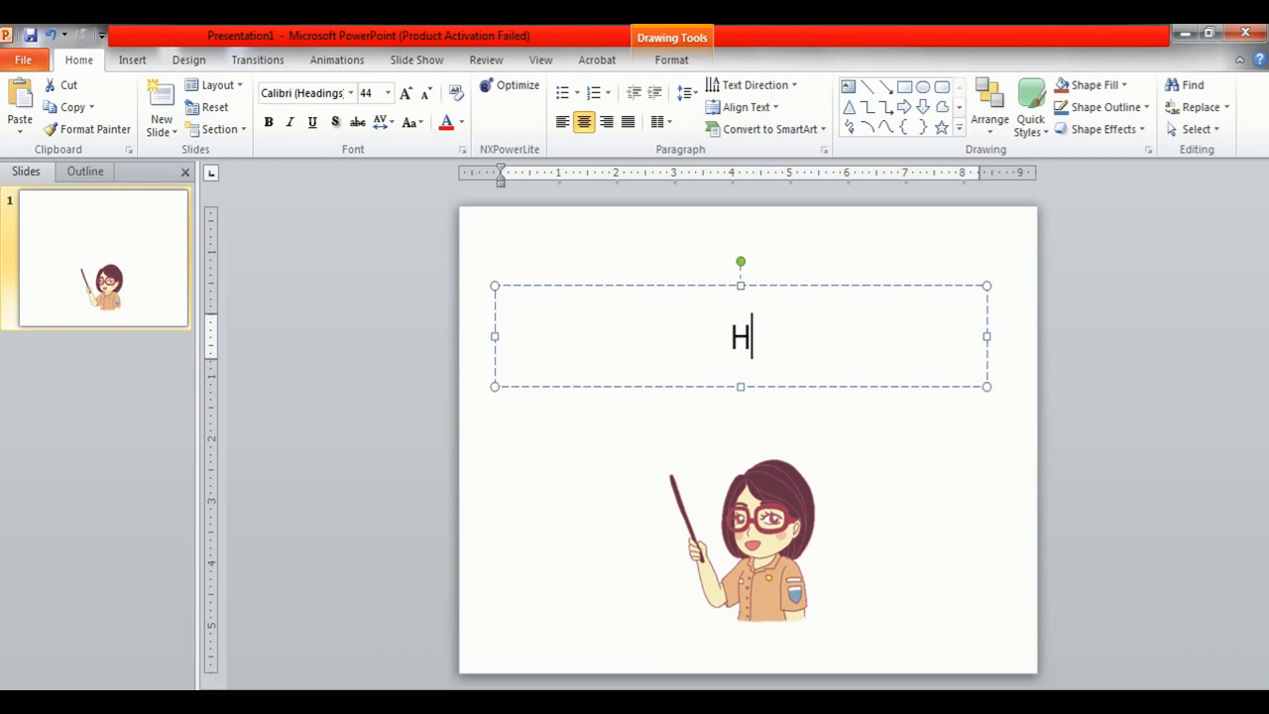
text(appy Tea)
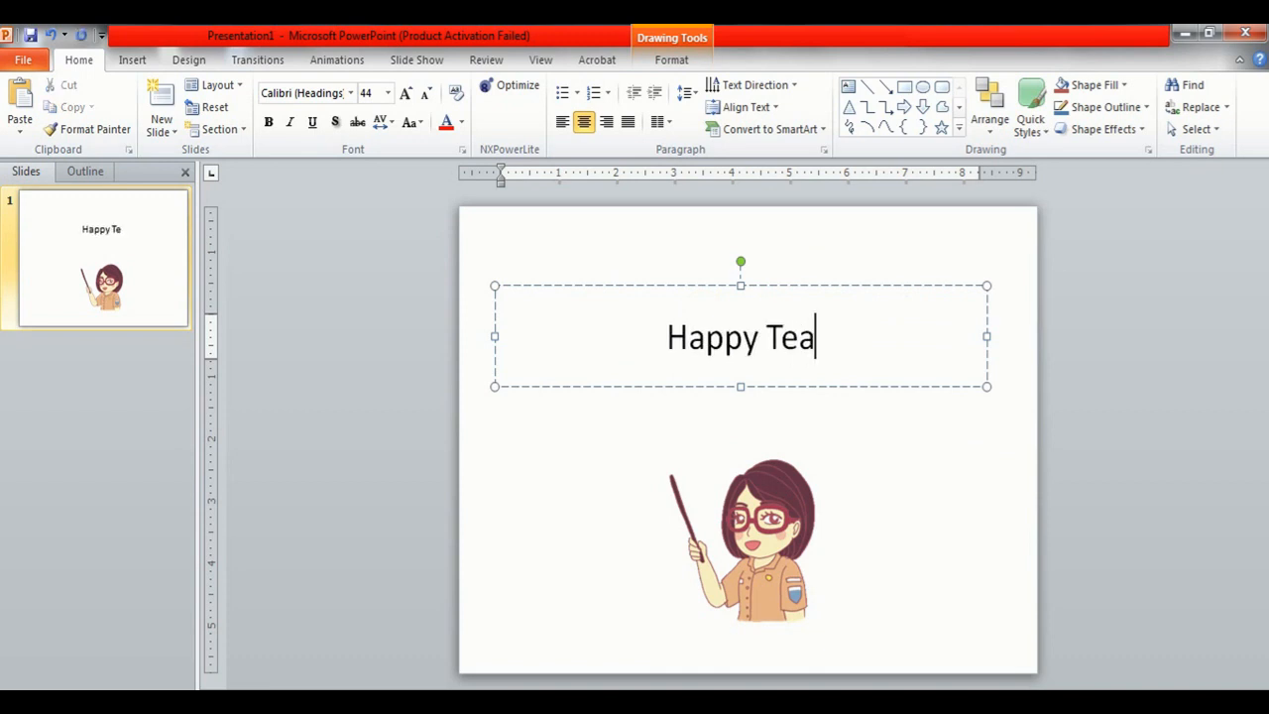
text(chers Day)
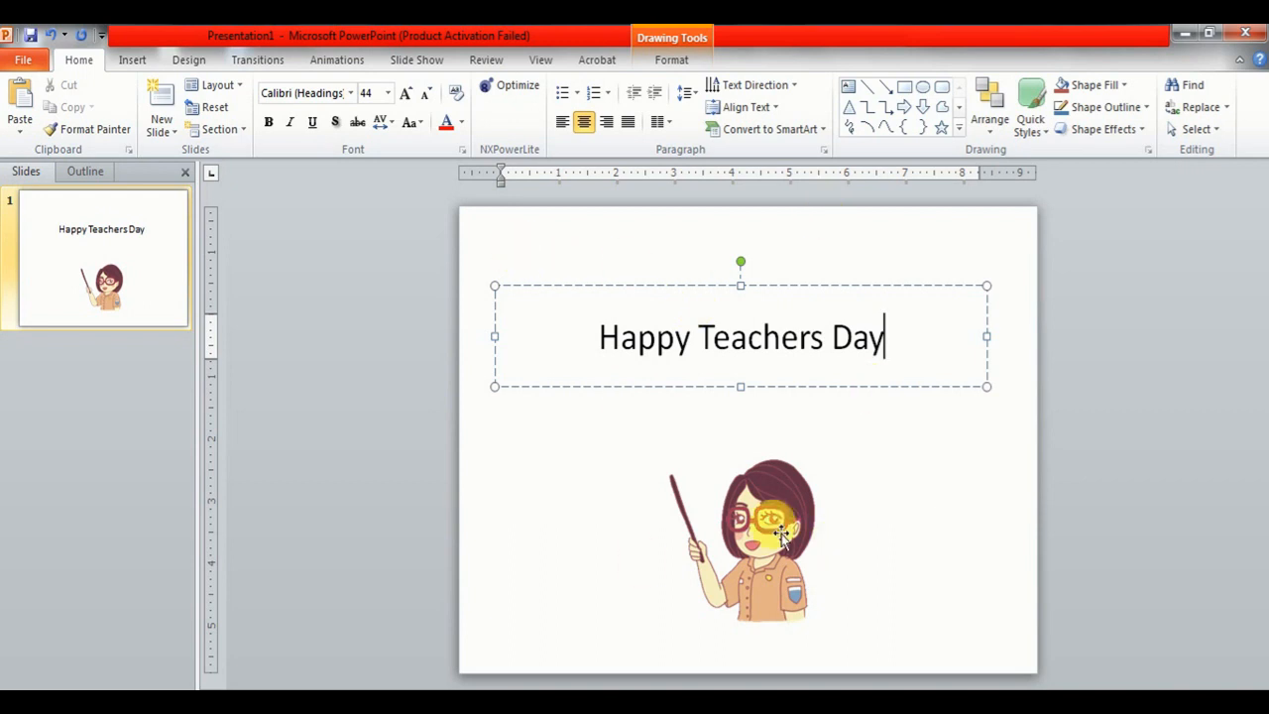
click(131, 59)
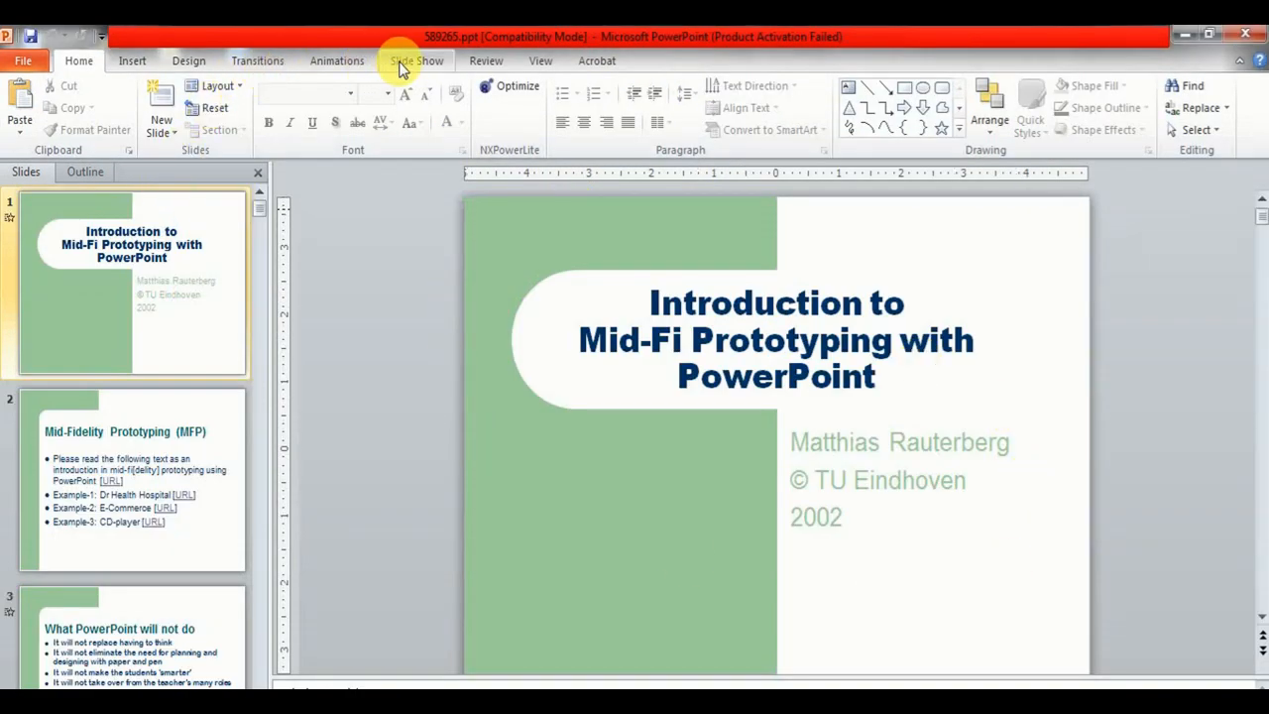
Show the Slide Show ribbon options and scroll through the slide thumbnails
click(417, 59)
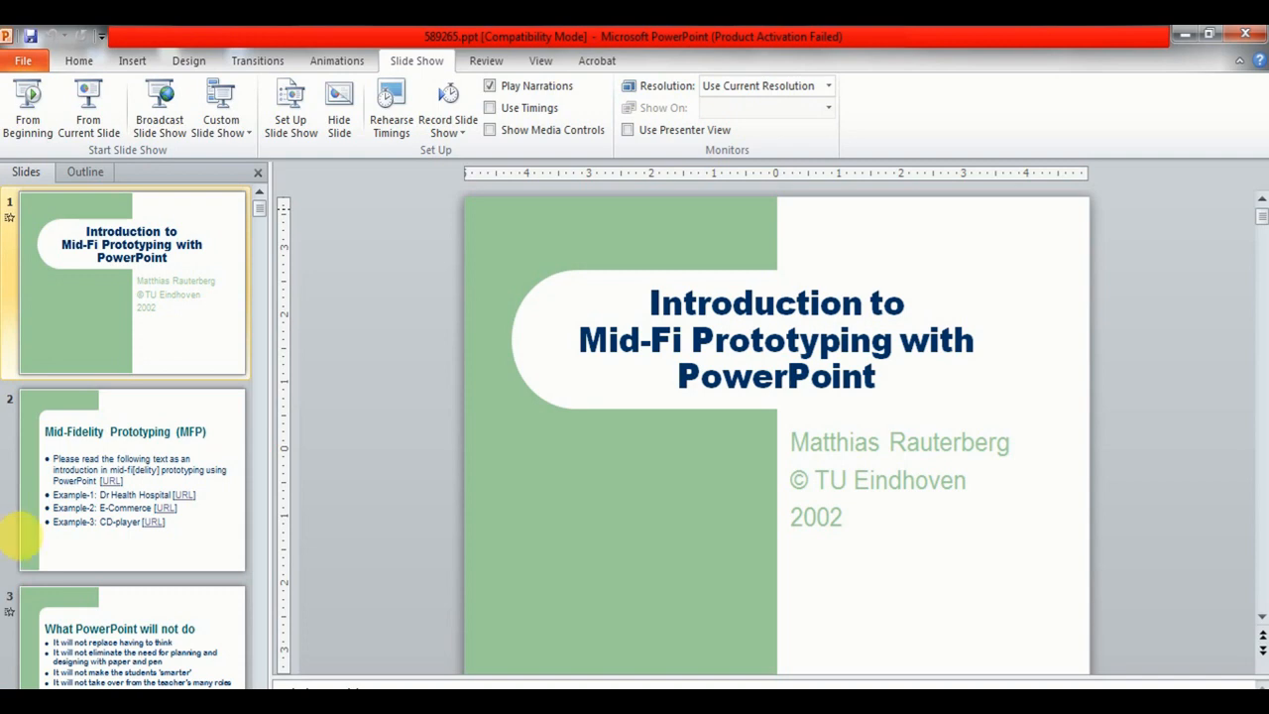
scroll(down, 3)
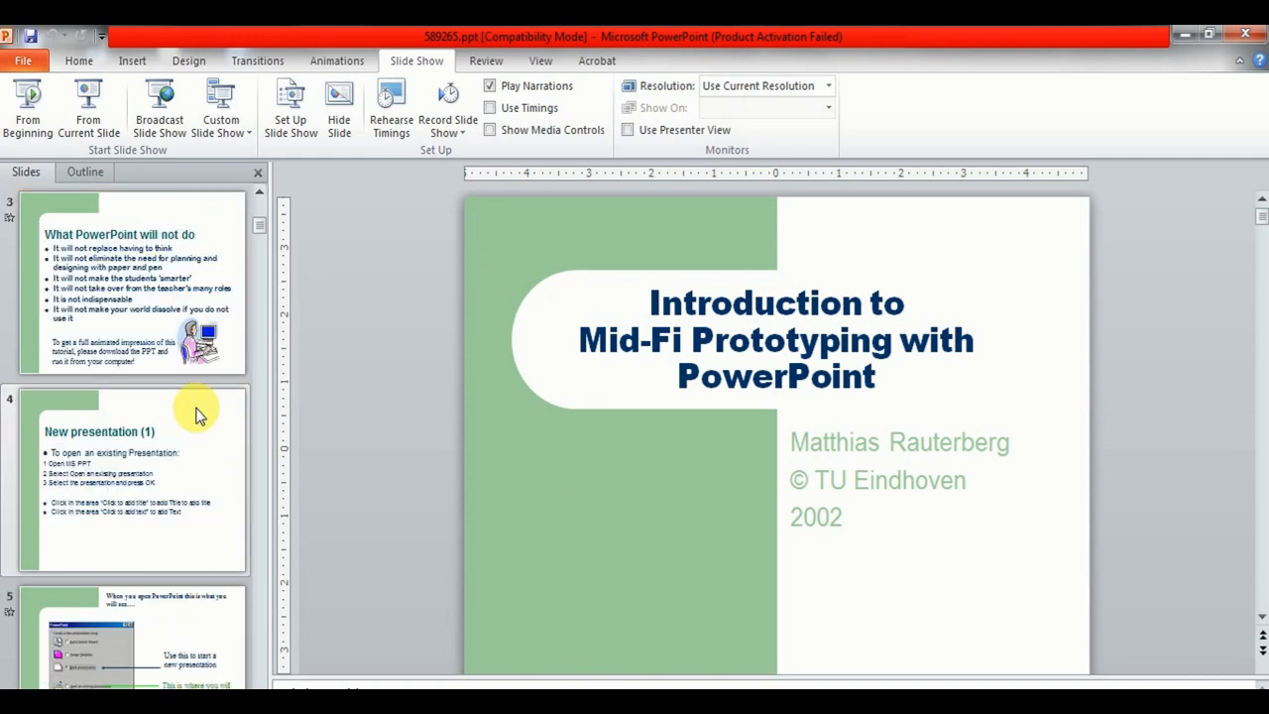
scroll(up, 3)
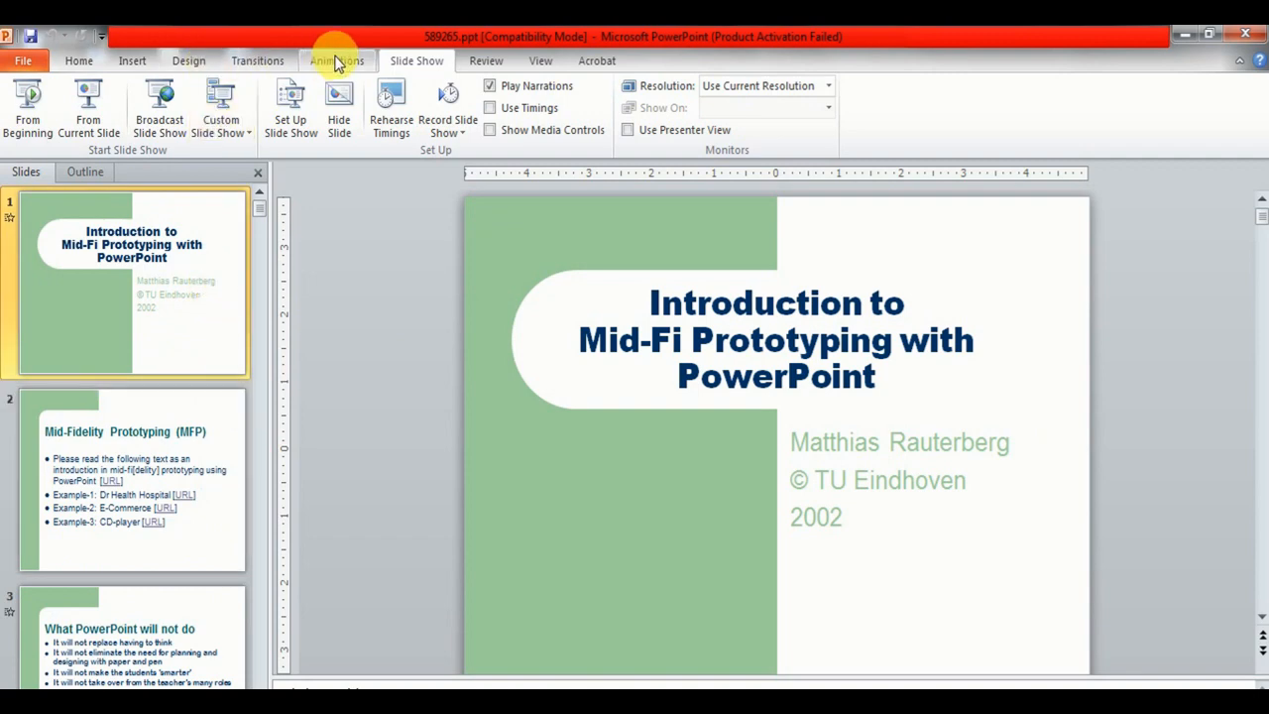
mouse_move(28, 103)
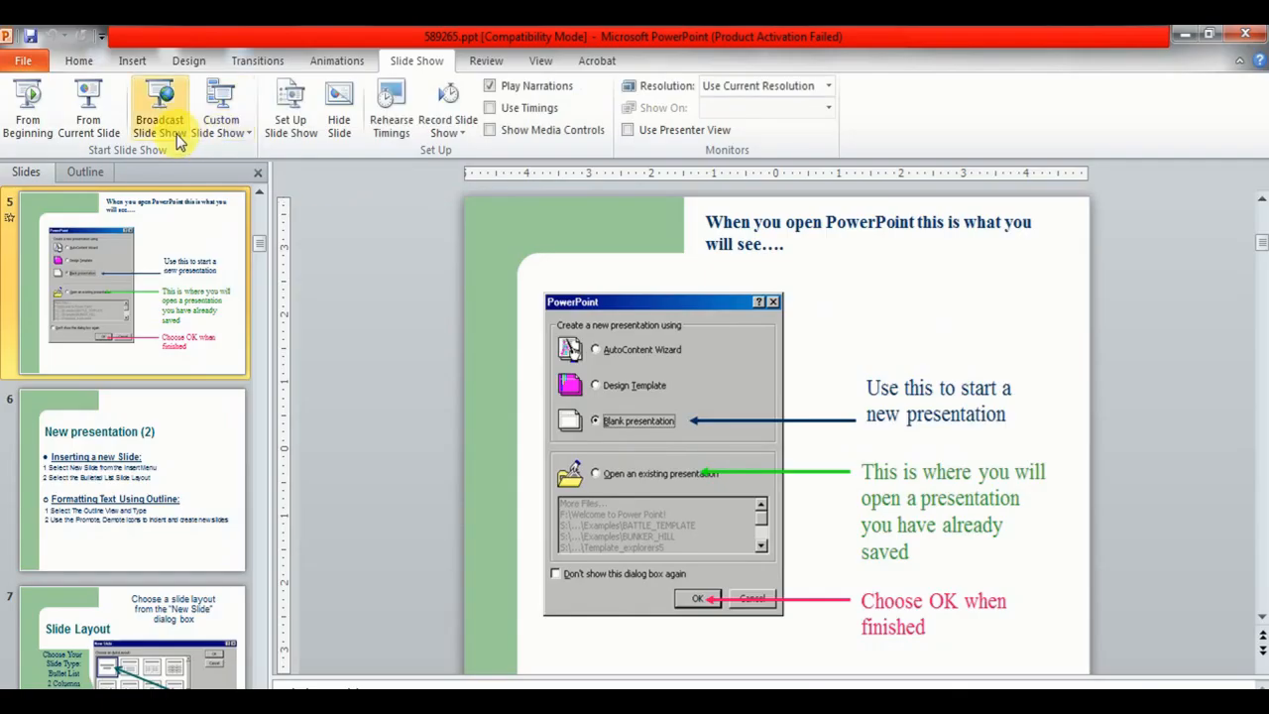
click(220, 109)
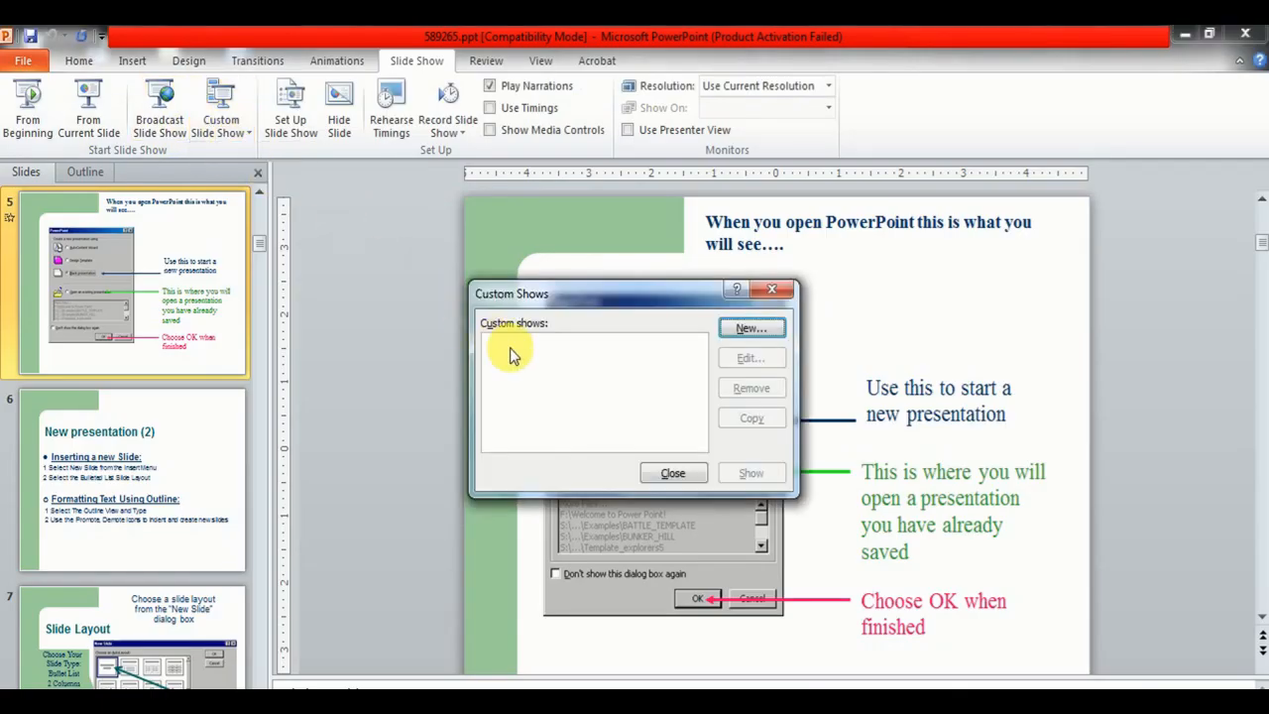
click(749, 327)
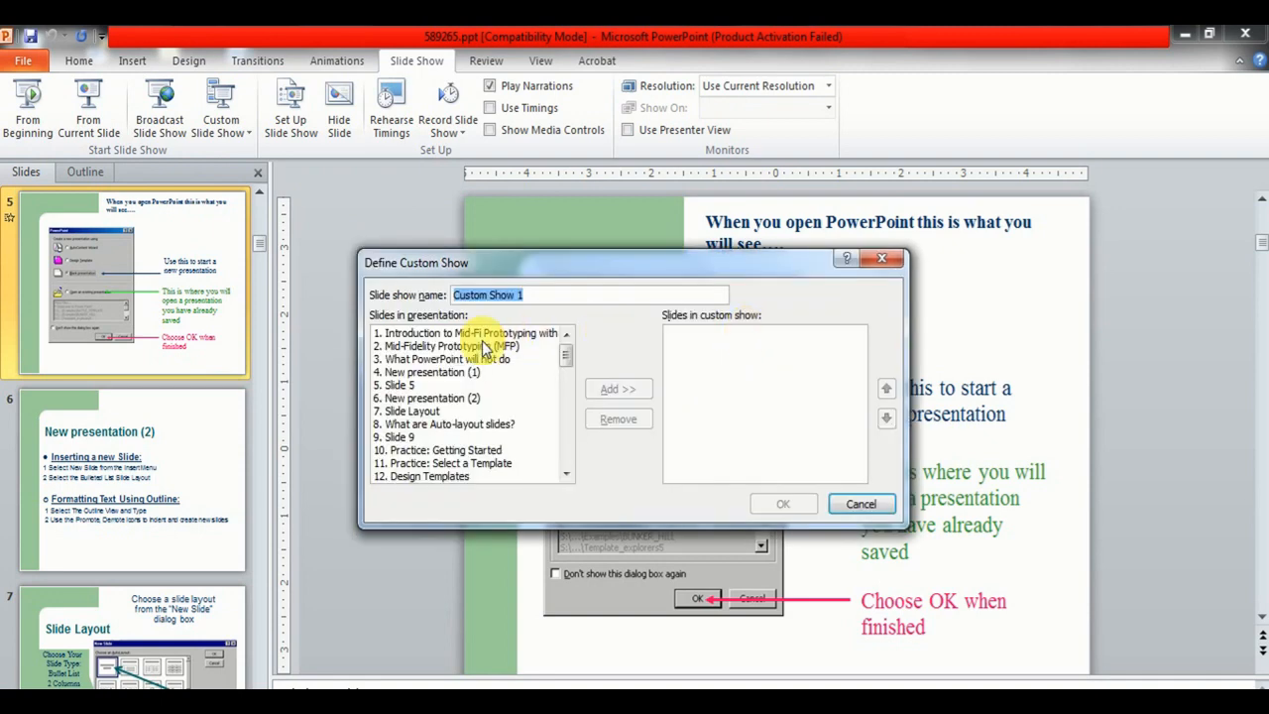
click(396, 438)
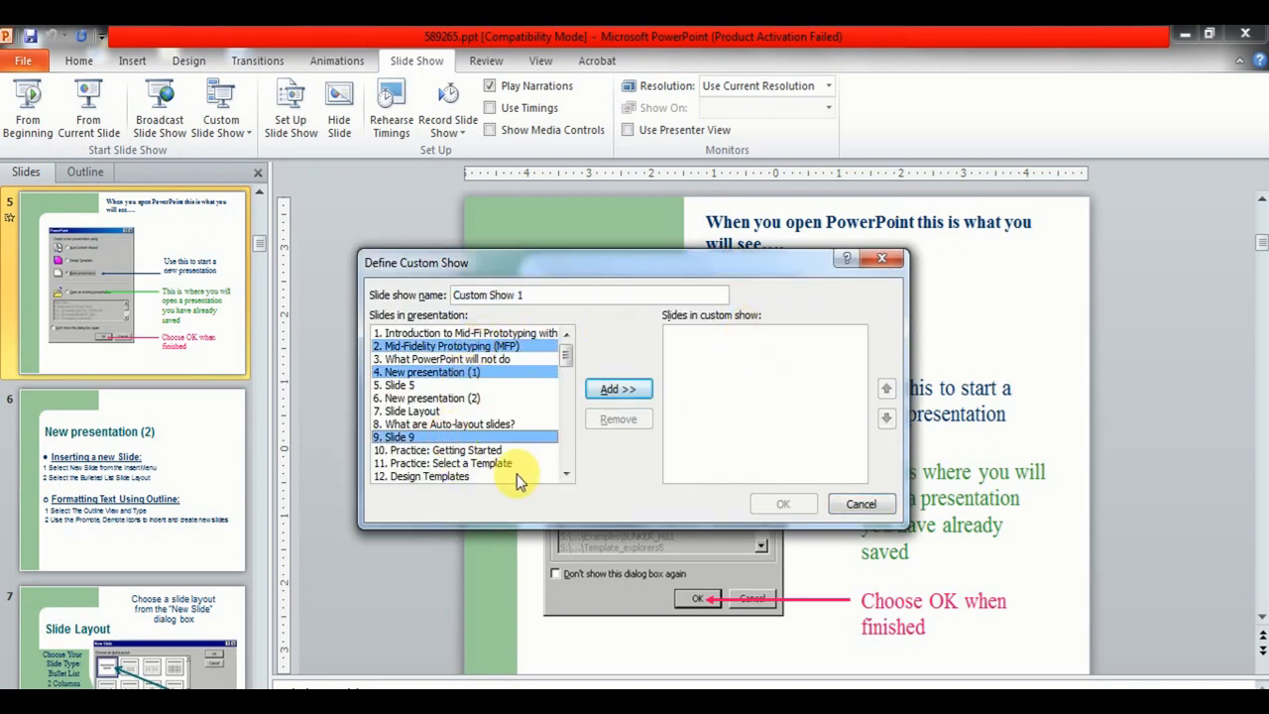
click(781, 504)
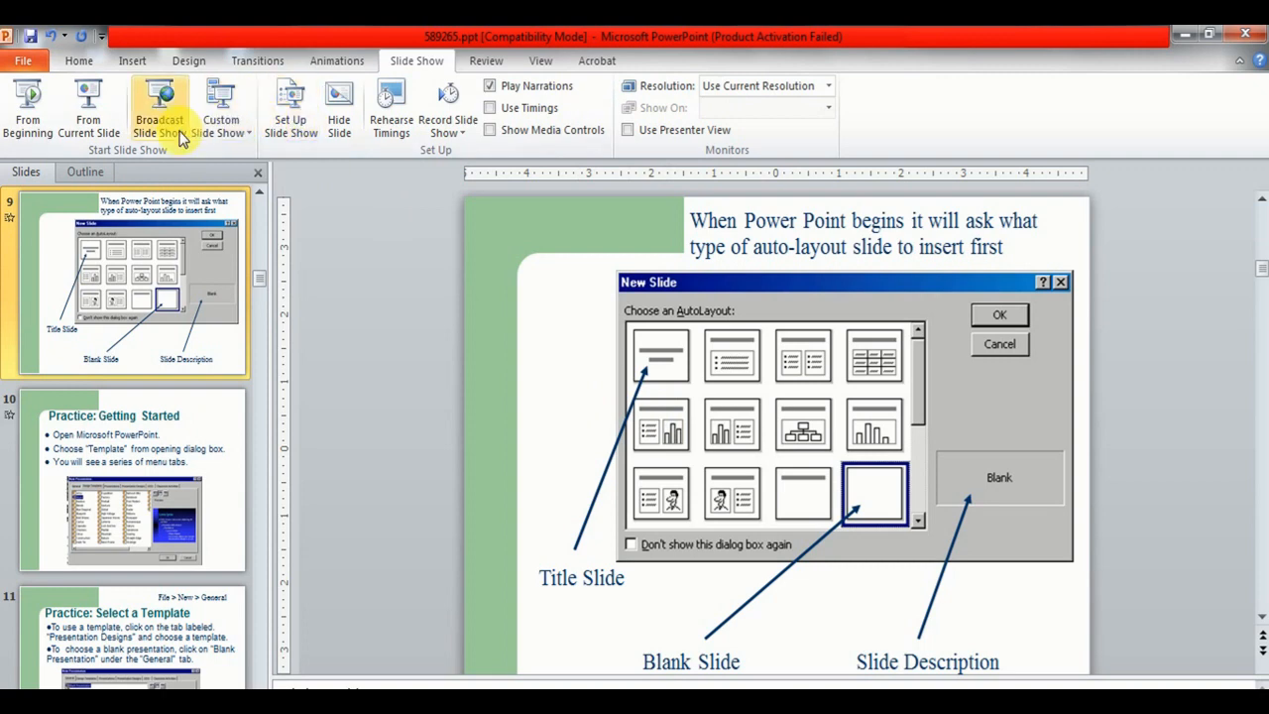
Open the Broadcast Slide Show dialog from the Slide Show ribbon
click(159, 109)
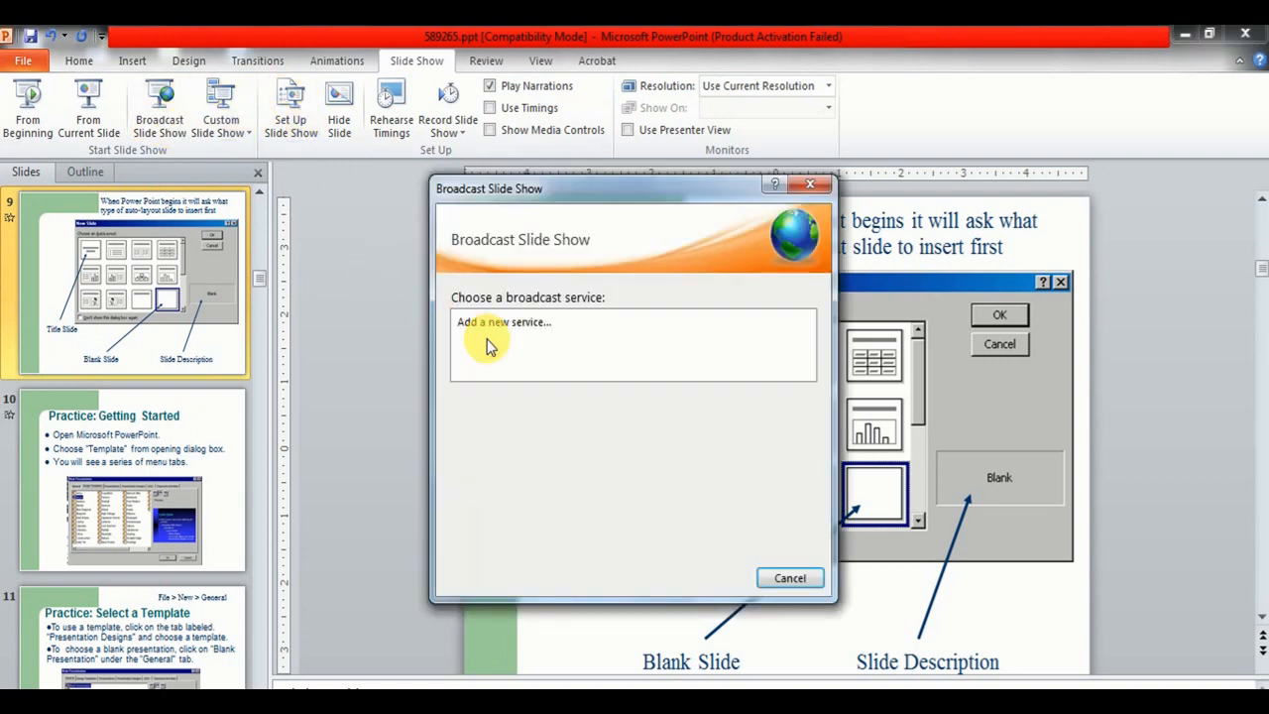
mouse_move(777, 611)
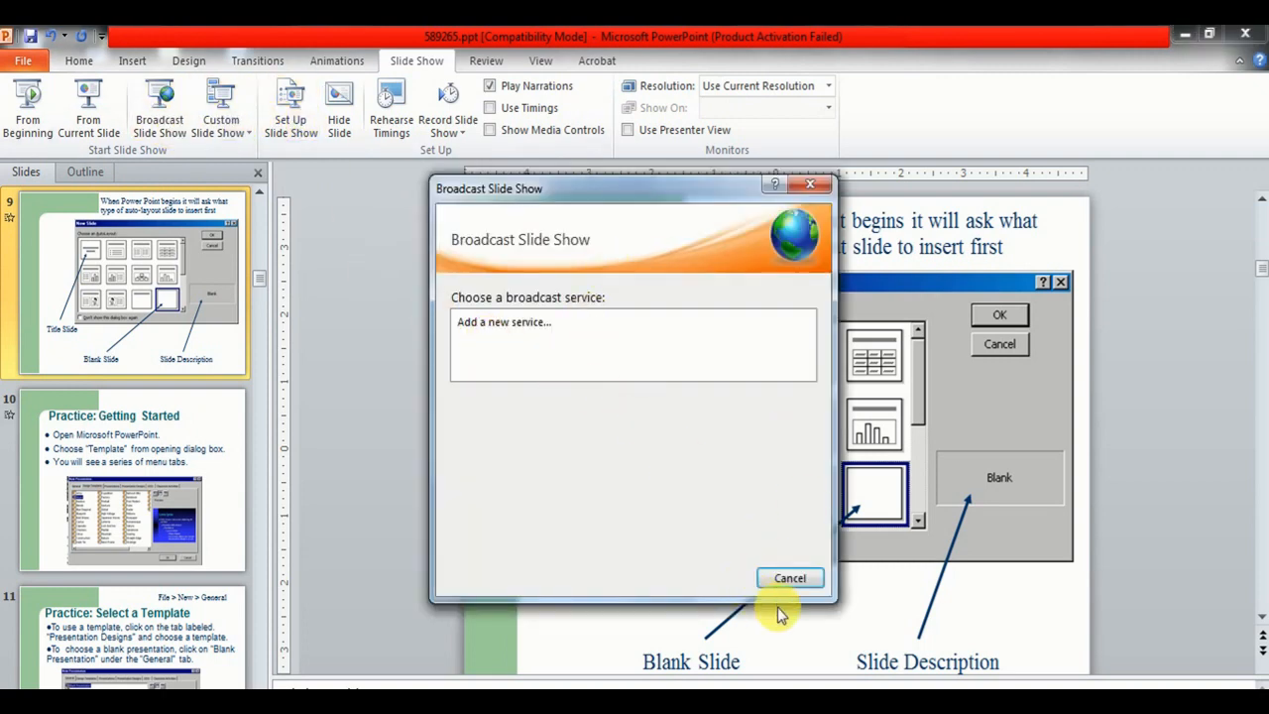